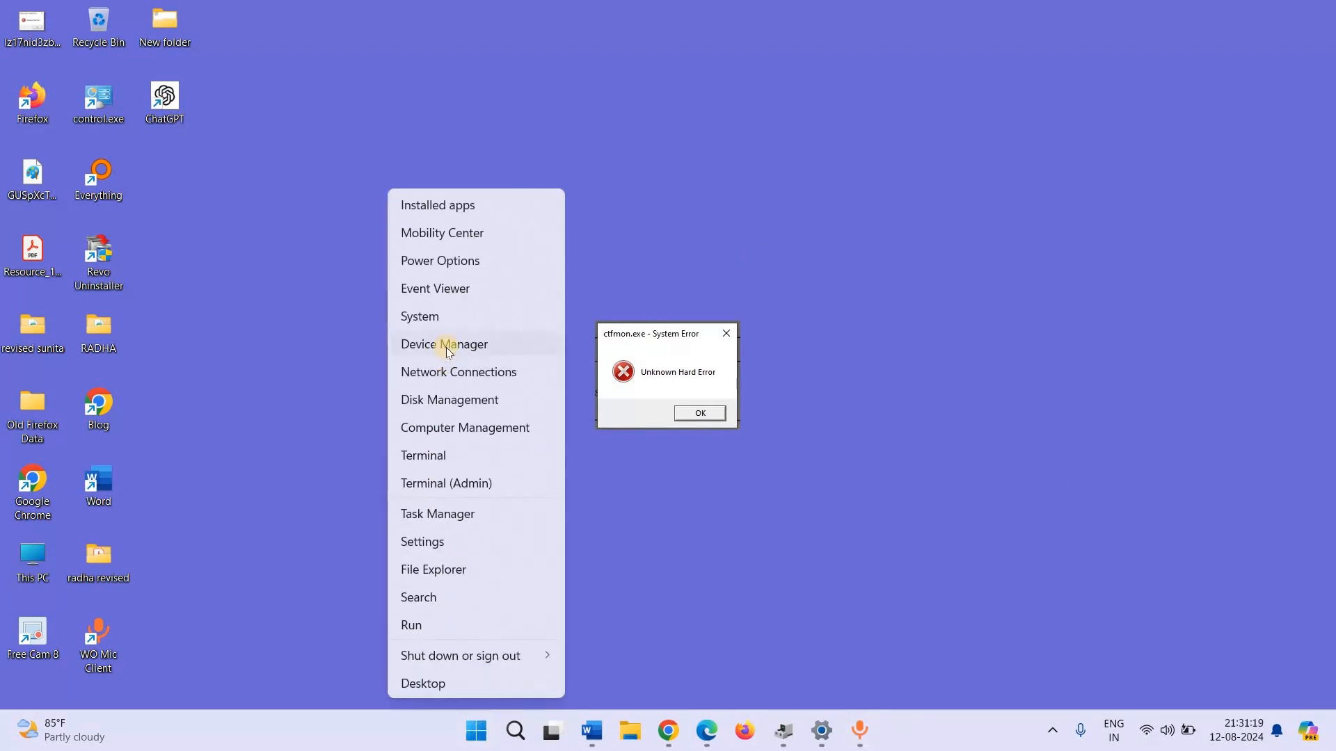
Step: Open Device Manager from the Start button's context menu
click(444, 344)
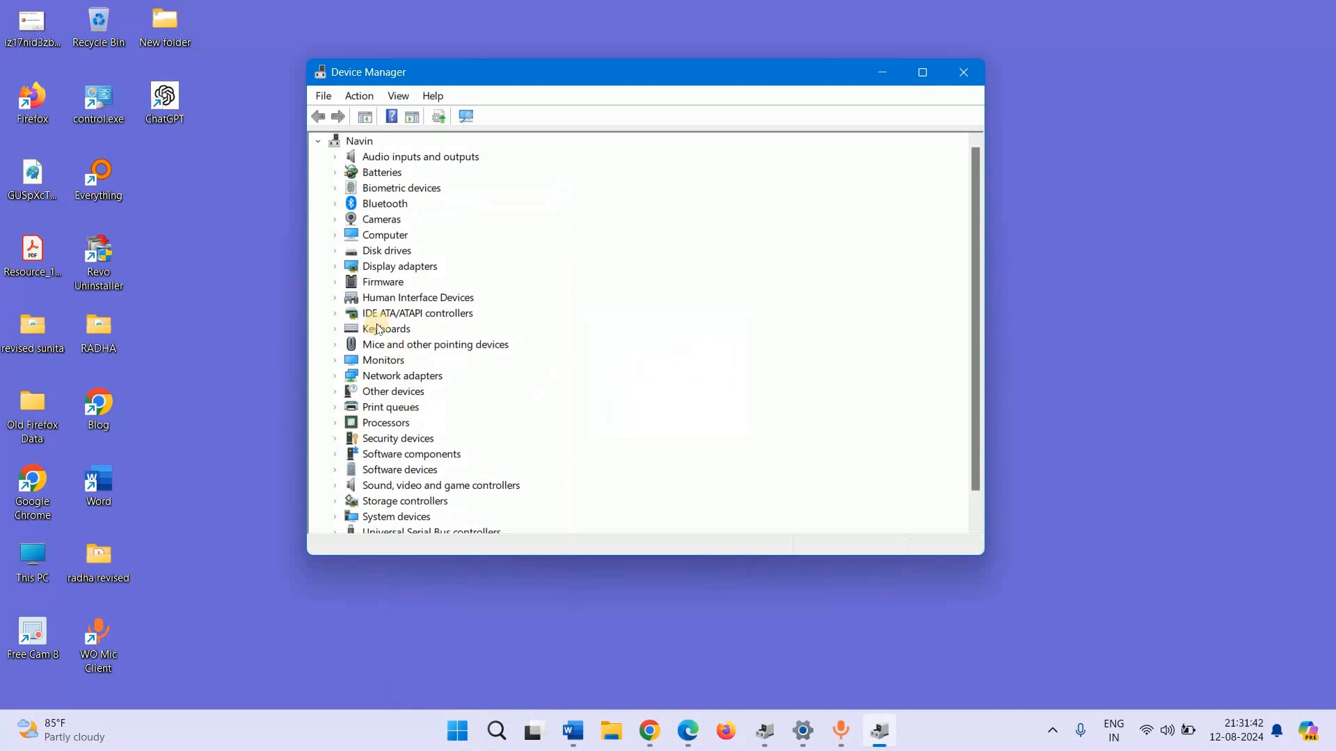
mouse_move(463, 353)
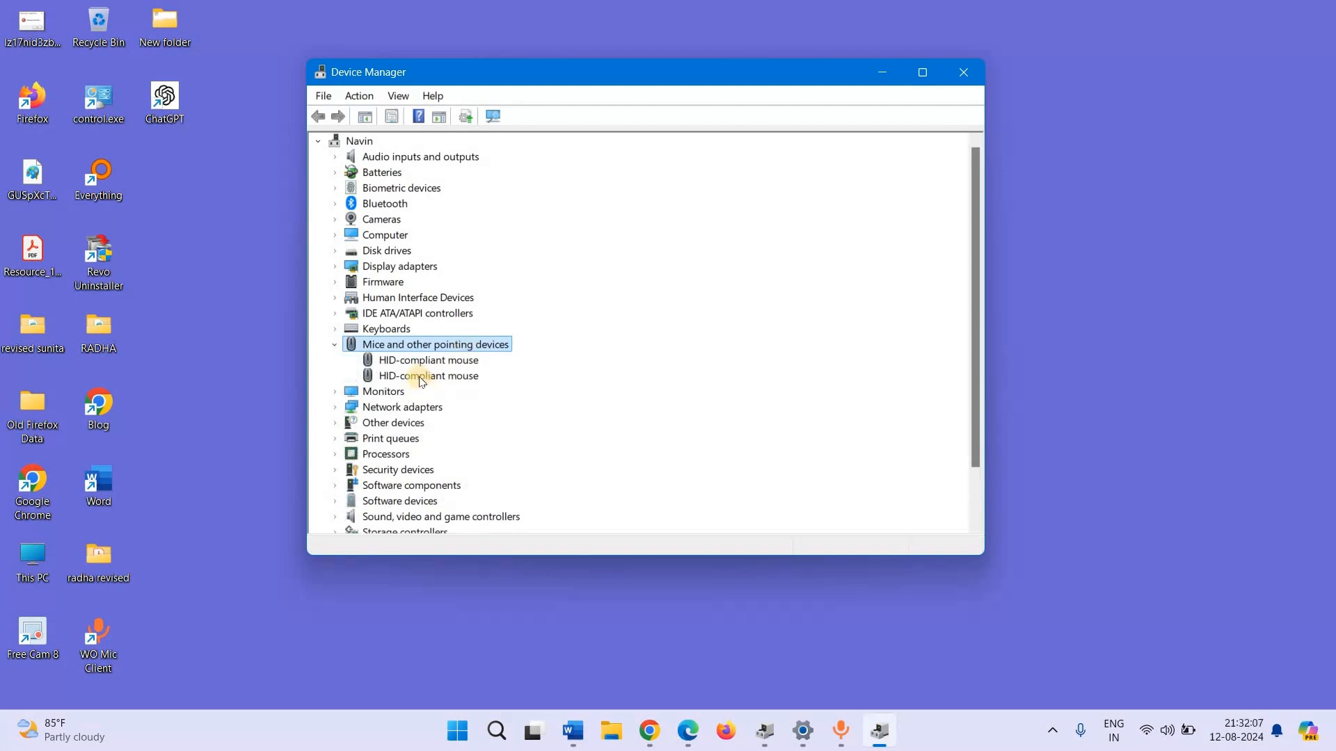
Step: Uninstall the second HID-compliant mouse device and confirm the removal
right_click(429, 376)
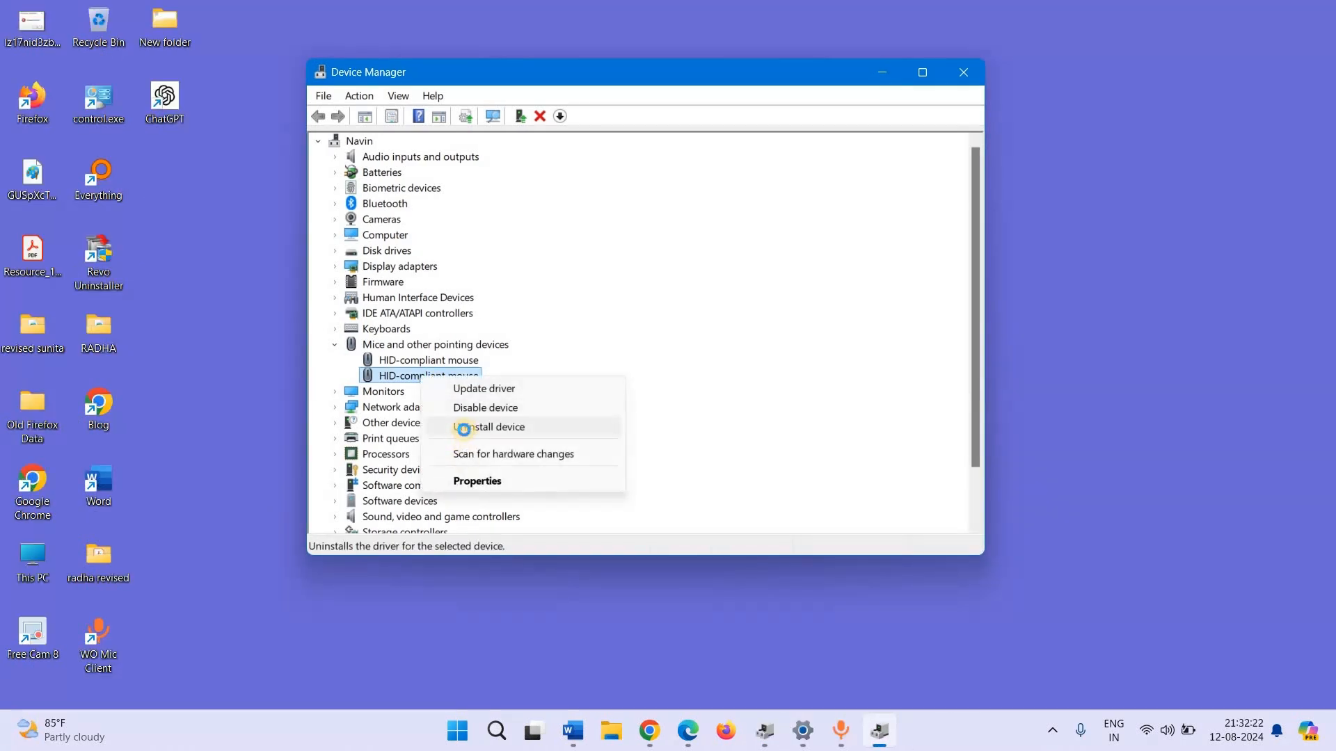
click(497, 426)
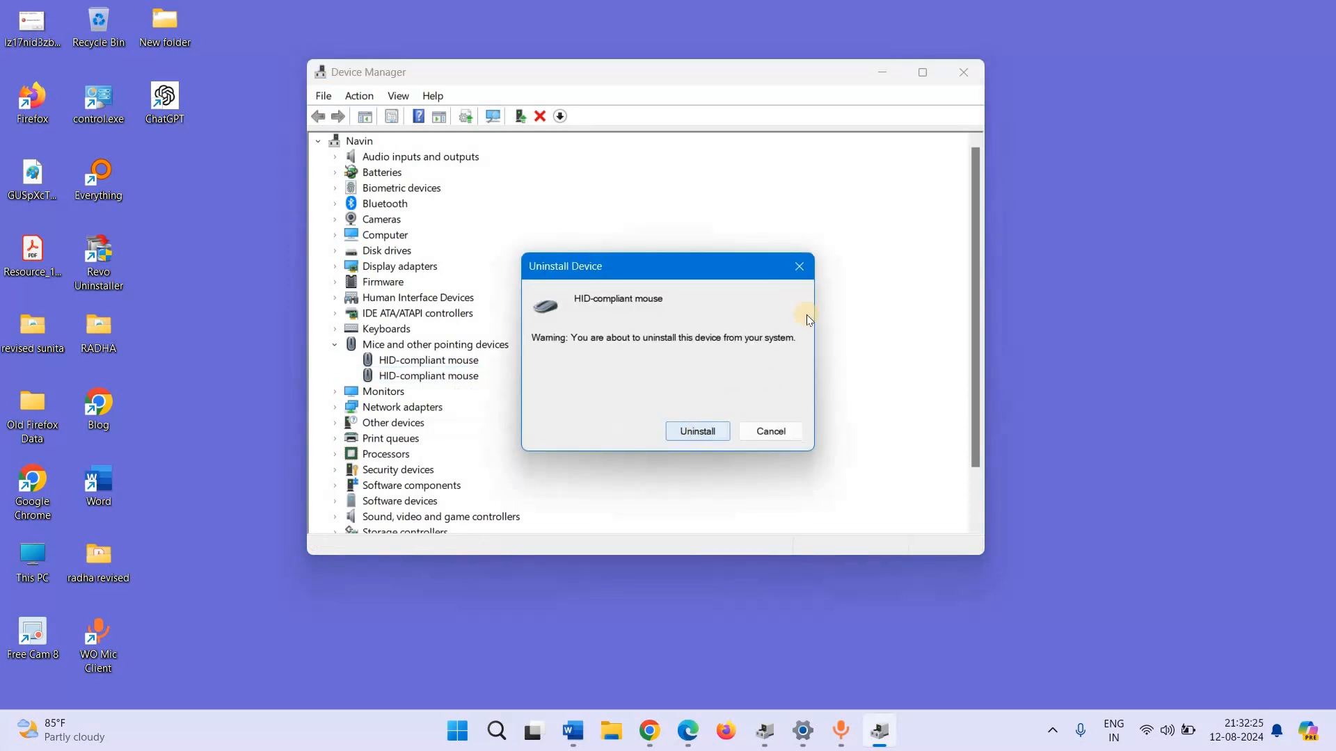
click(767, 430)
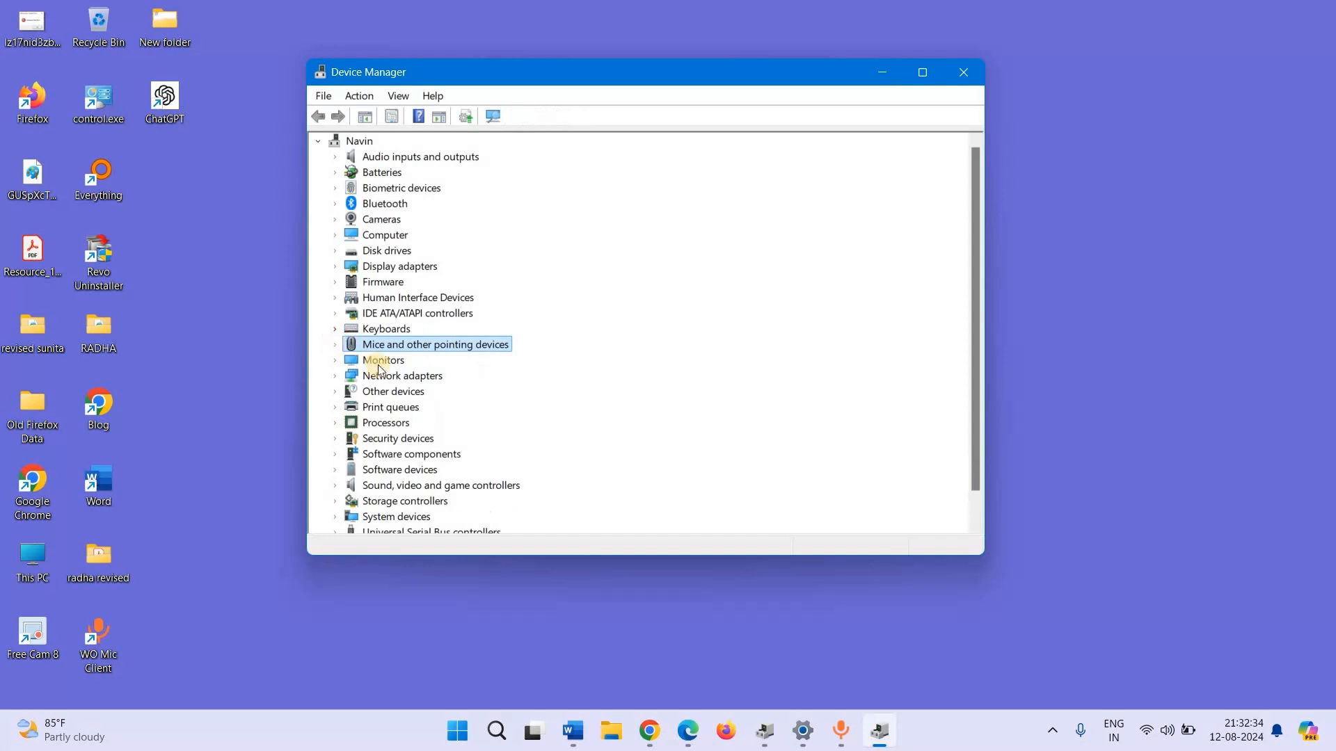
Step: Expand Keyboards and choose Uninstall device for the Standard PS/2 Keyboard
click(335, 327)
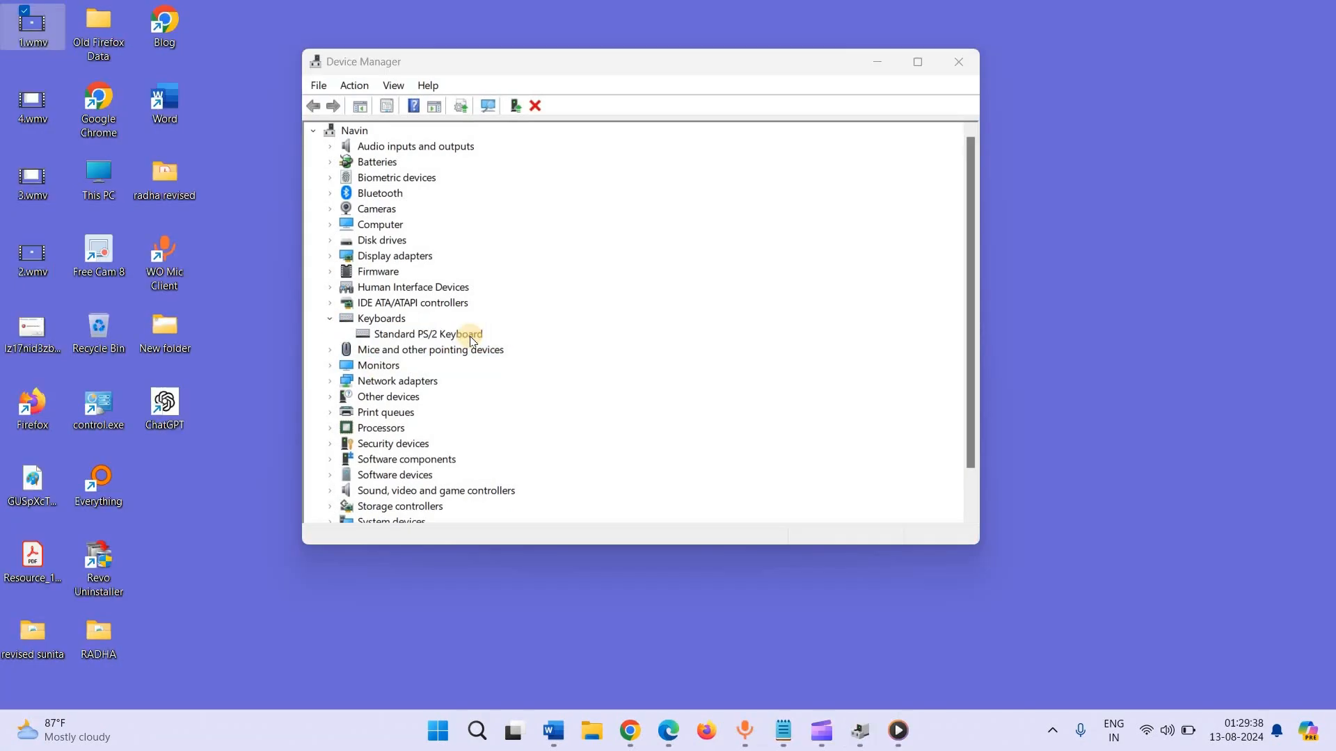
right_click(429, 333)
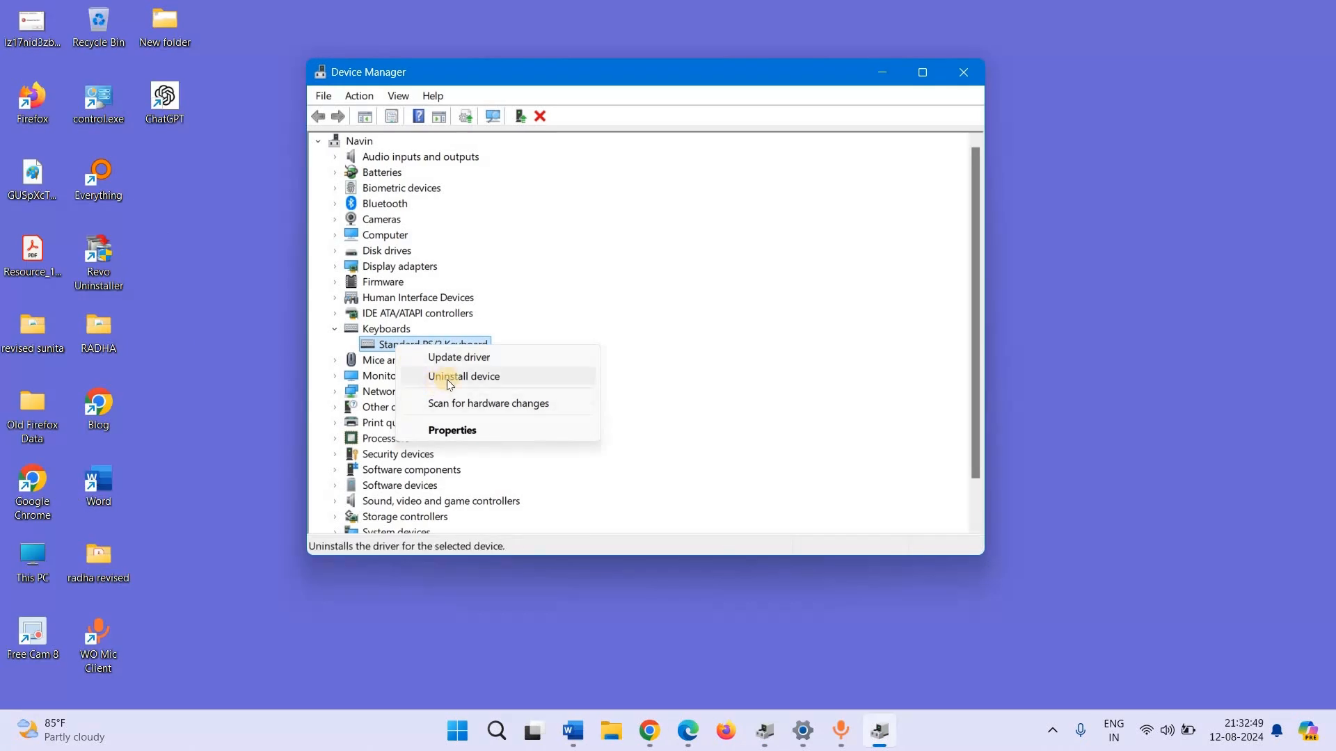
click(463, 376)
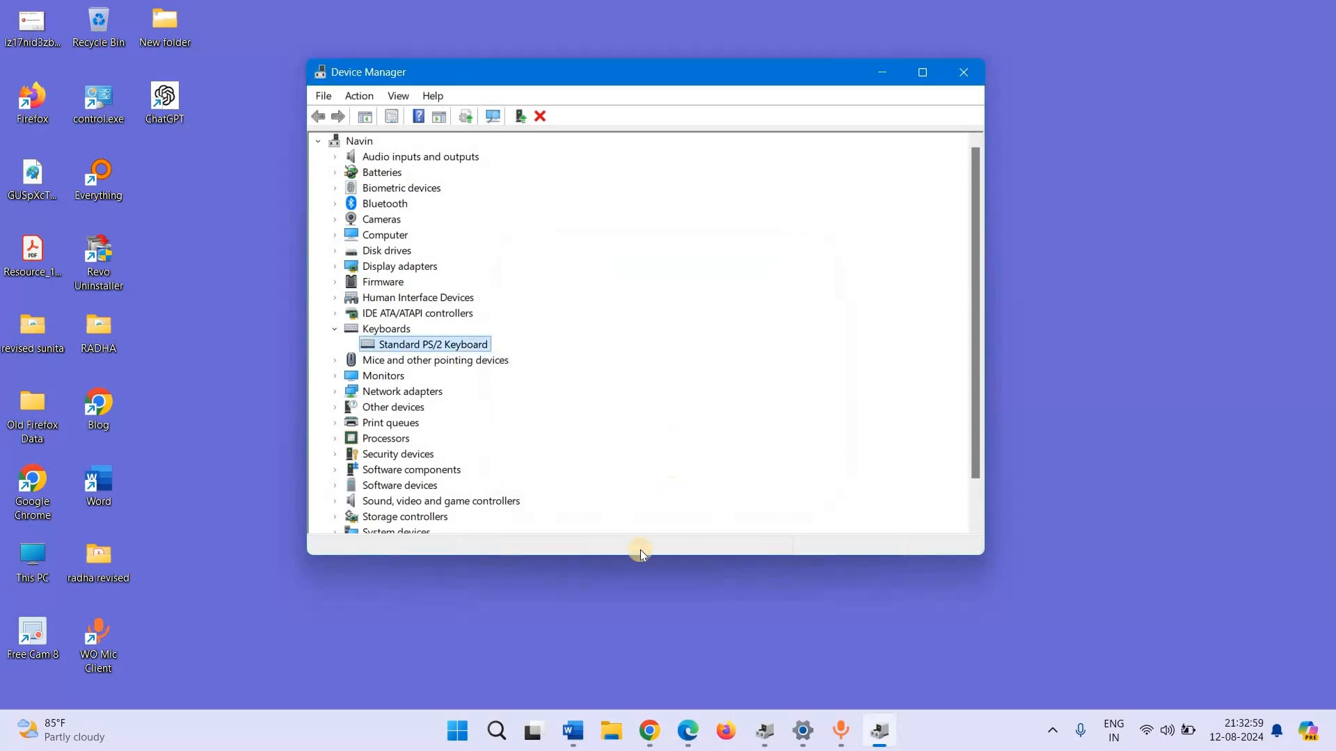
mouse_move(497, 466)
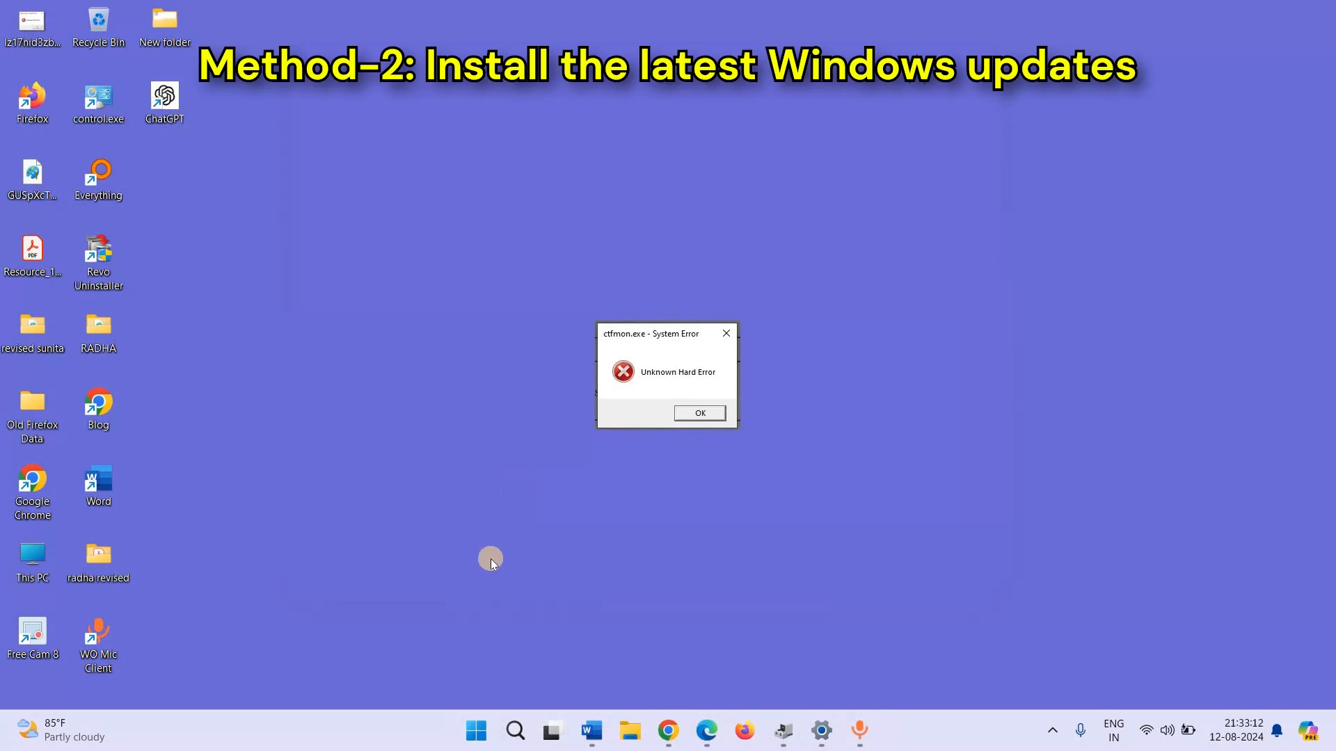
mouse_move(369, 546)
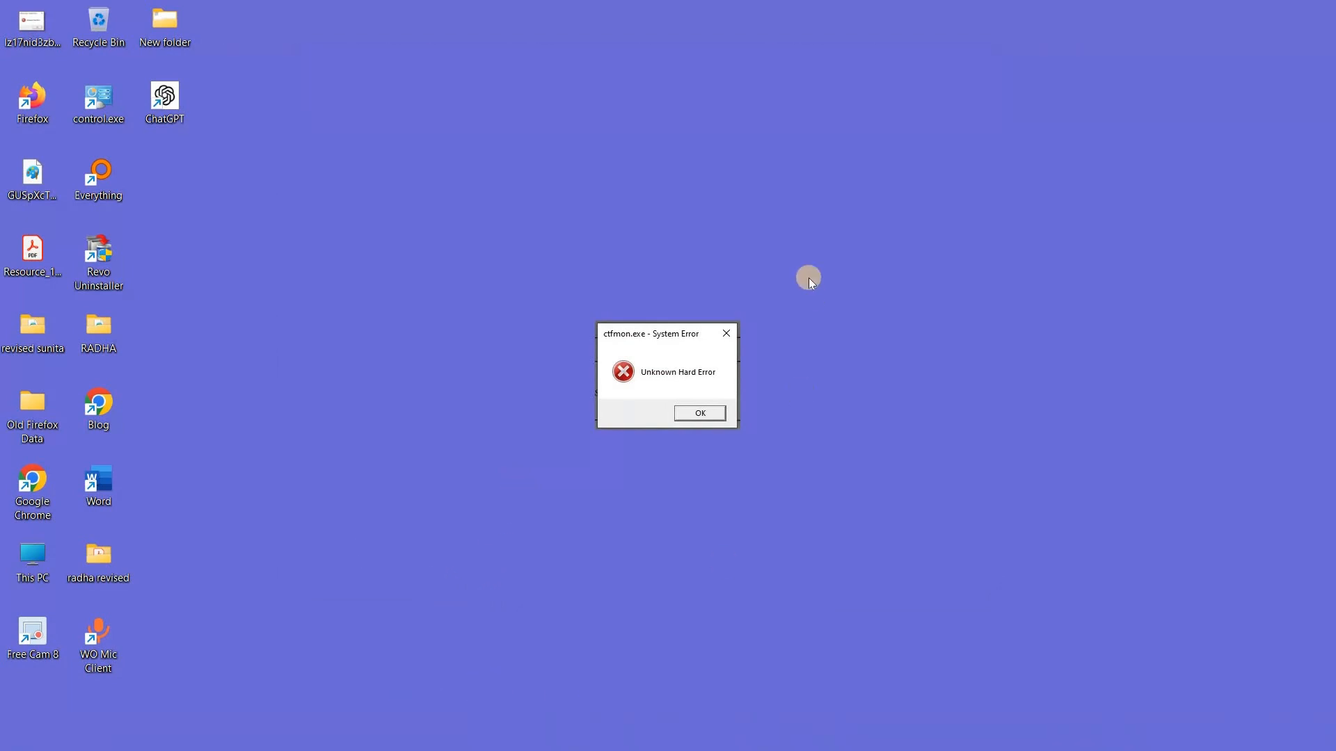
Step: Launch the pinned Settings app from the Start menu
click(494, 731)
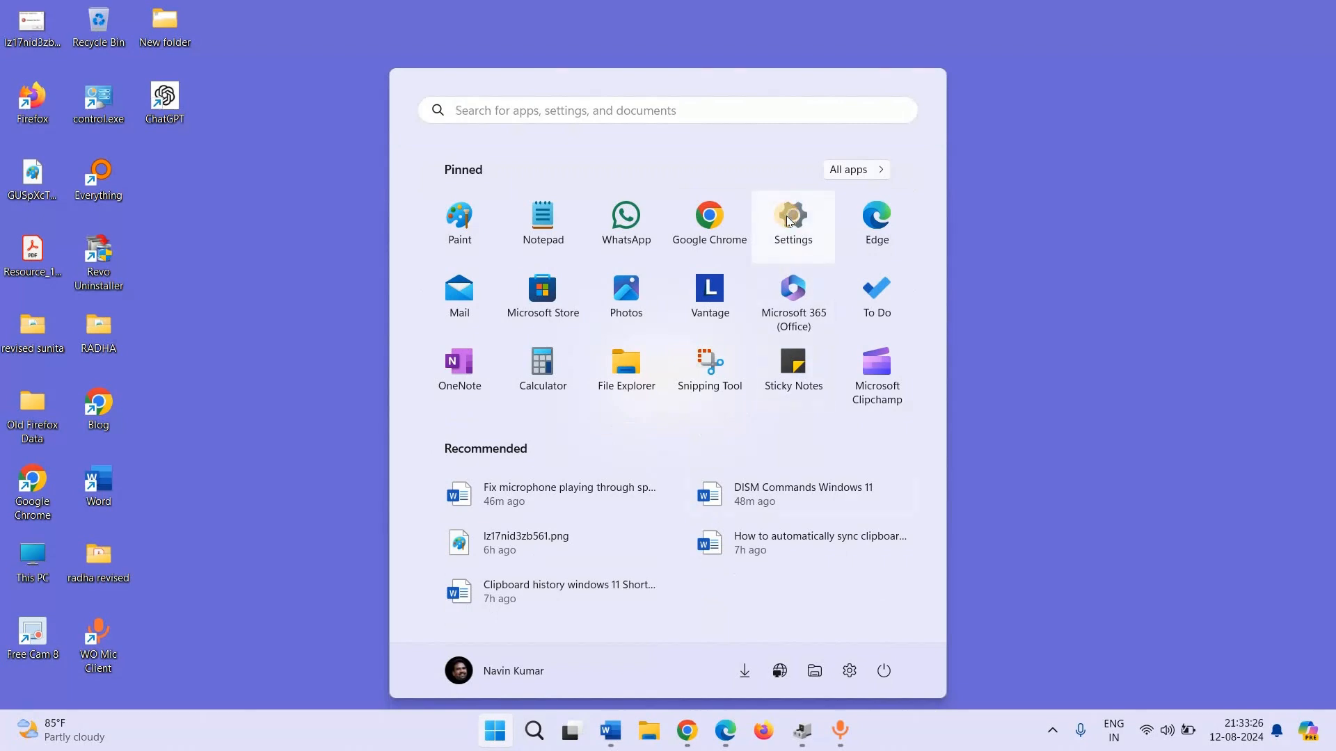
click(792, 215)
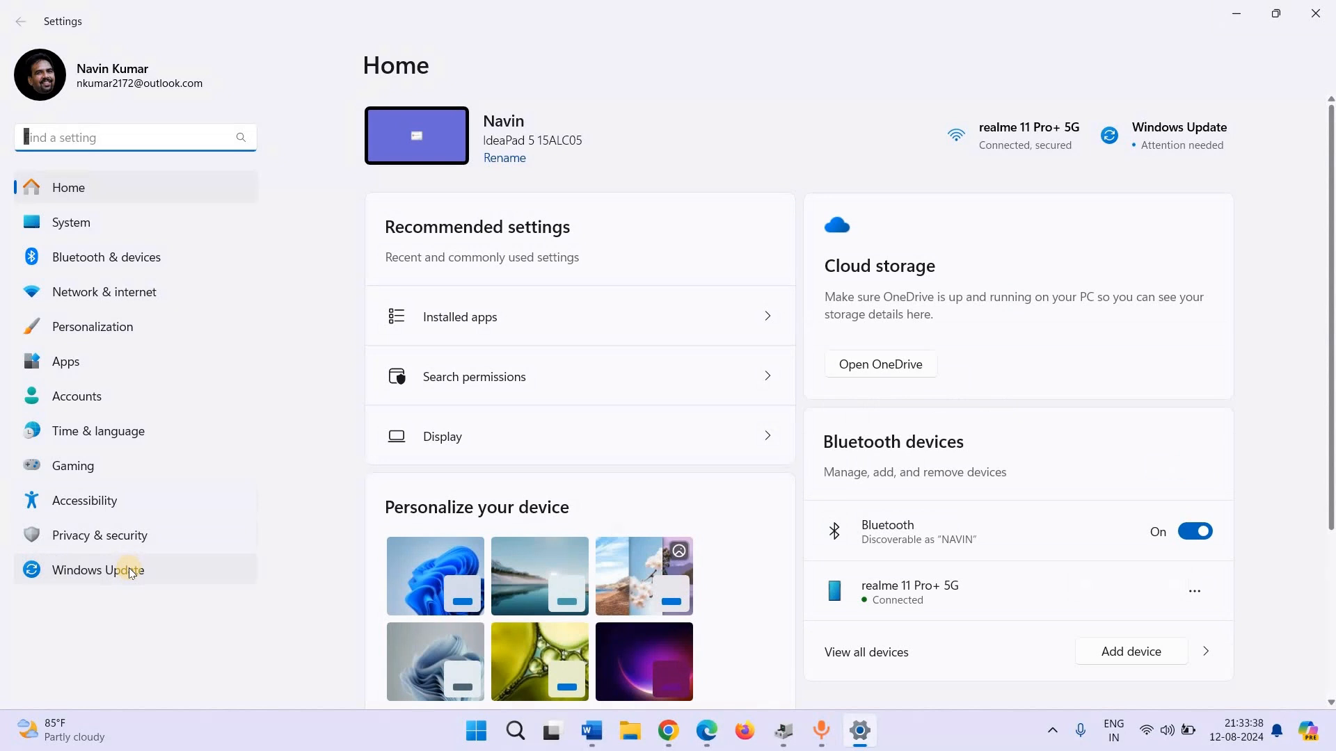
Step: Go to the Windows Update page and run Check for updates
click(98, 569)
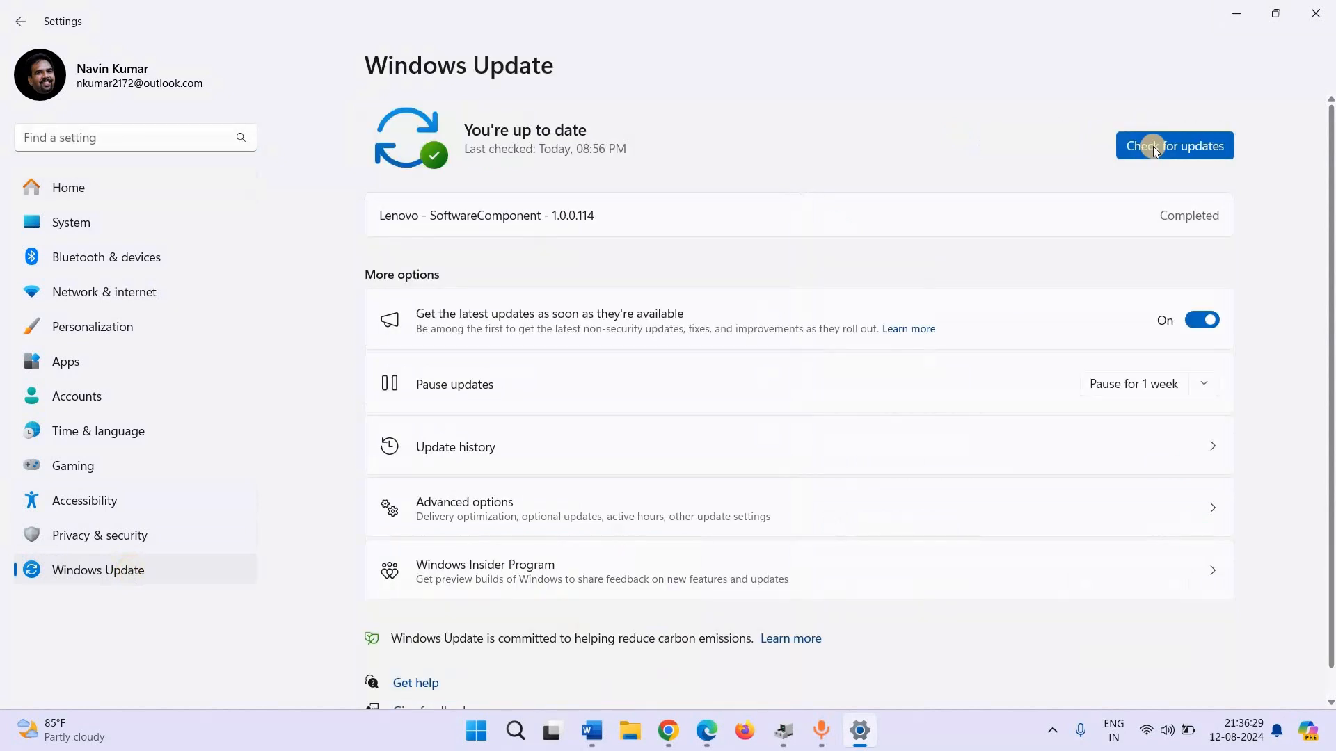
click(1173, 145)
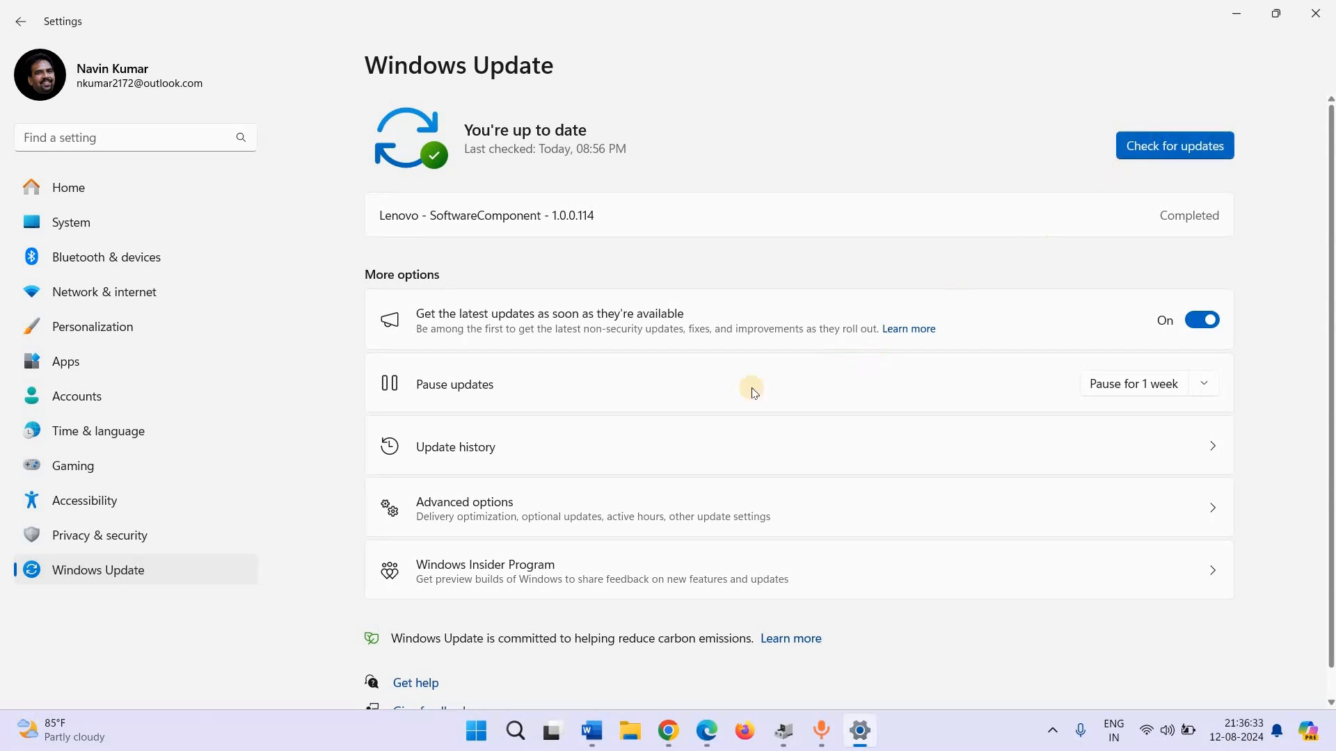
click(1173, 145)
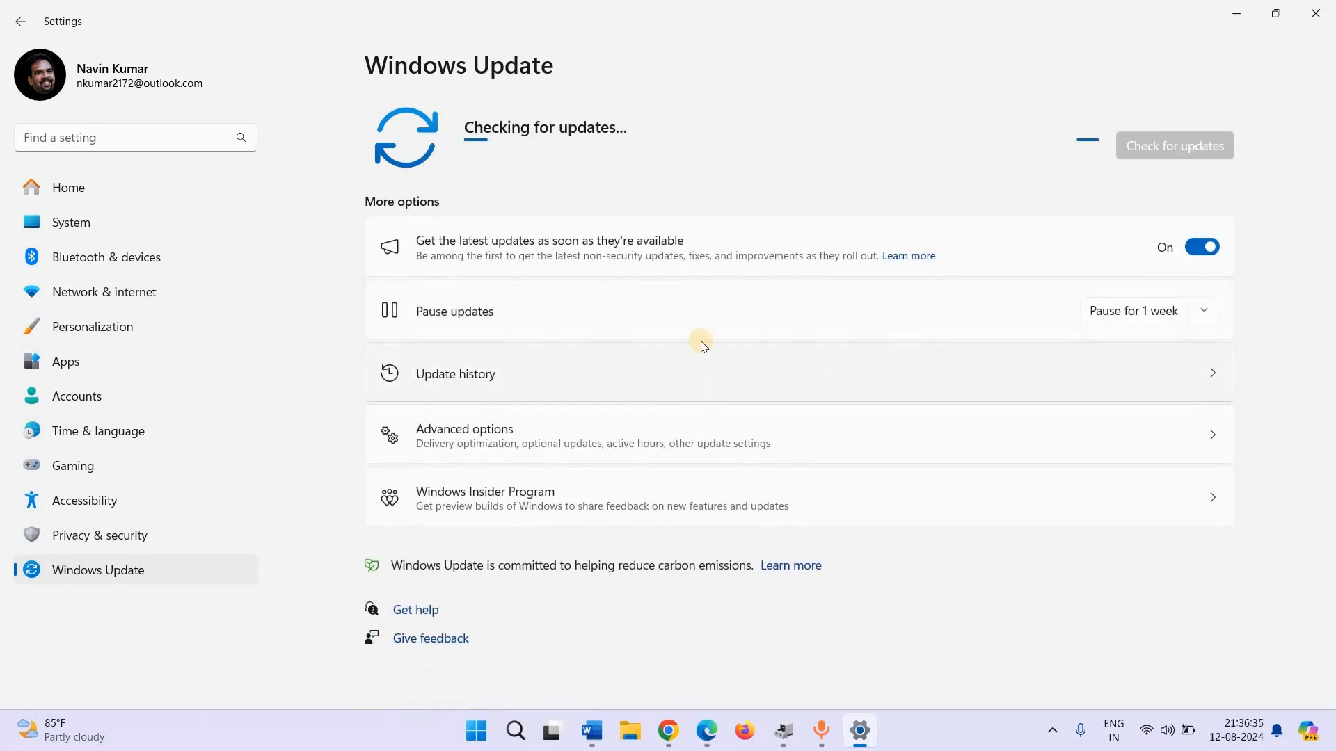
mouse_move(669, 265)
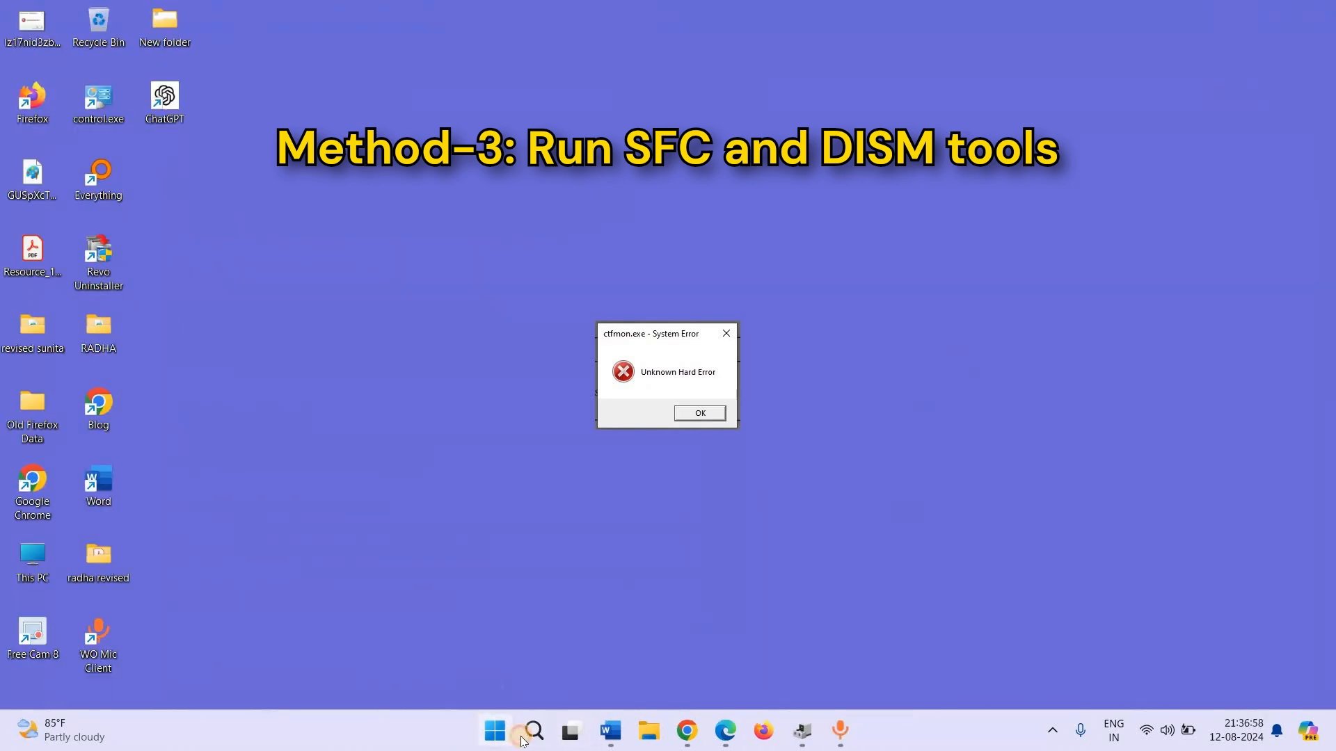
Step: Search for cmd and run Command Prompt as administrator
click(533, 731)
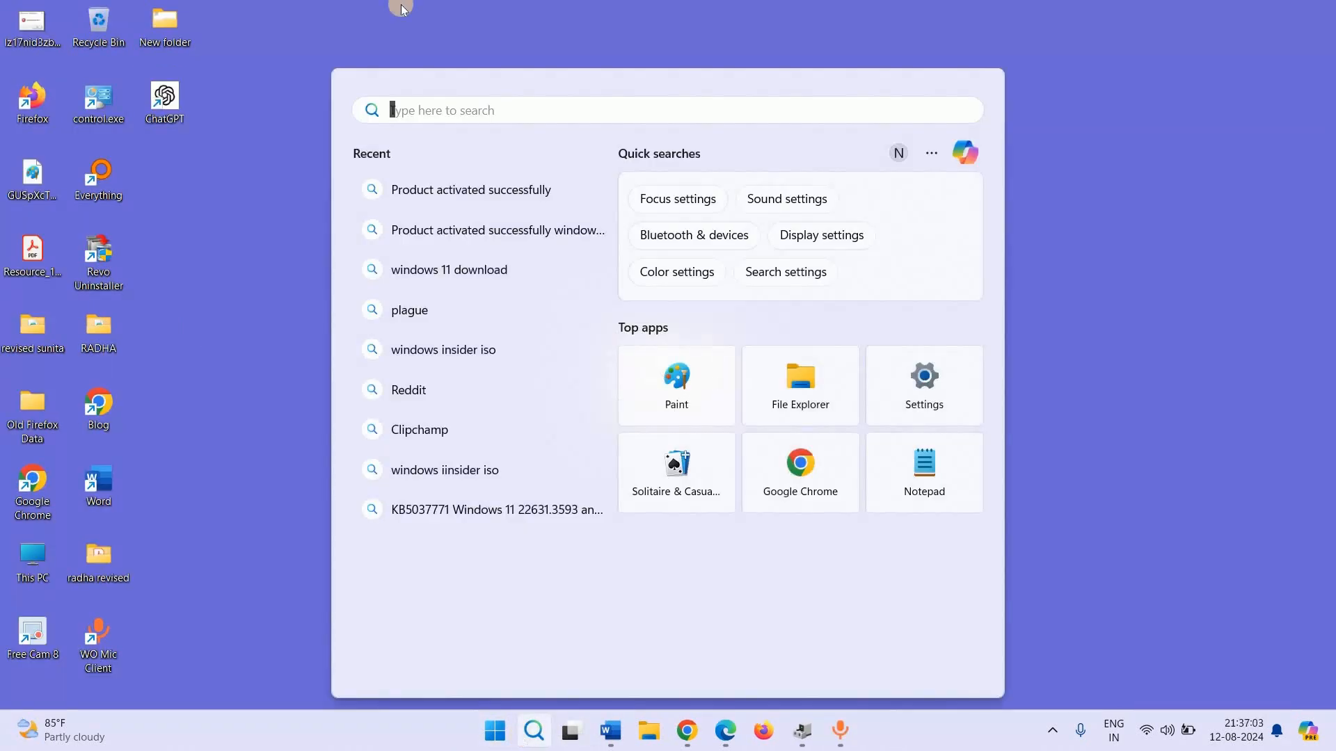
text(cmd)
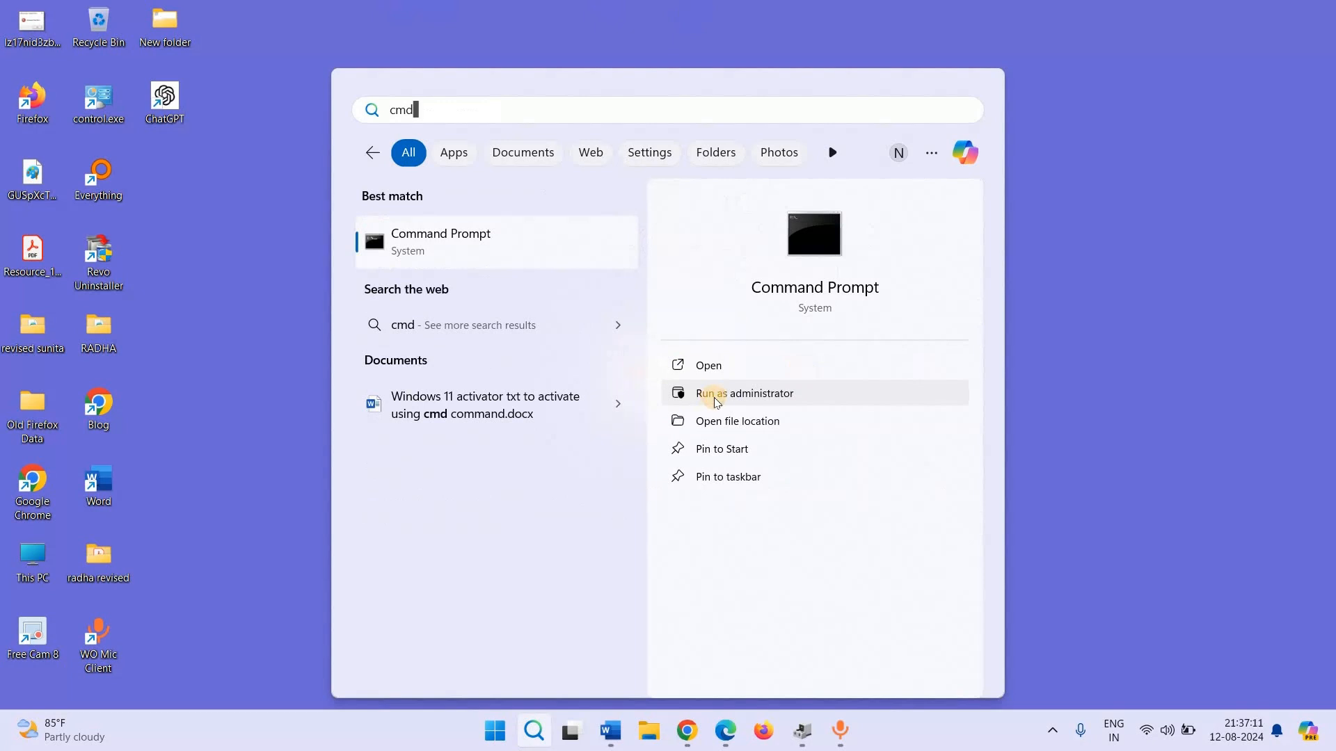
click(744, 392)
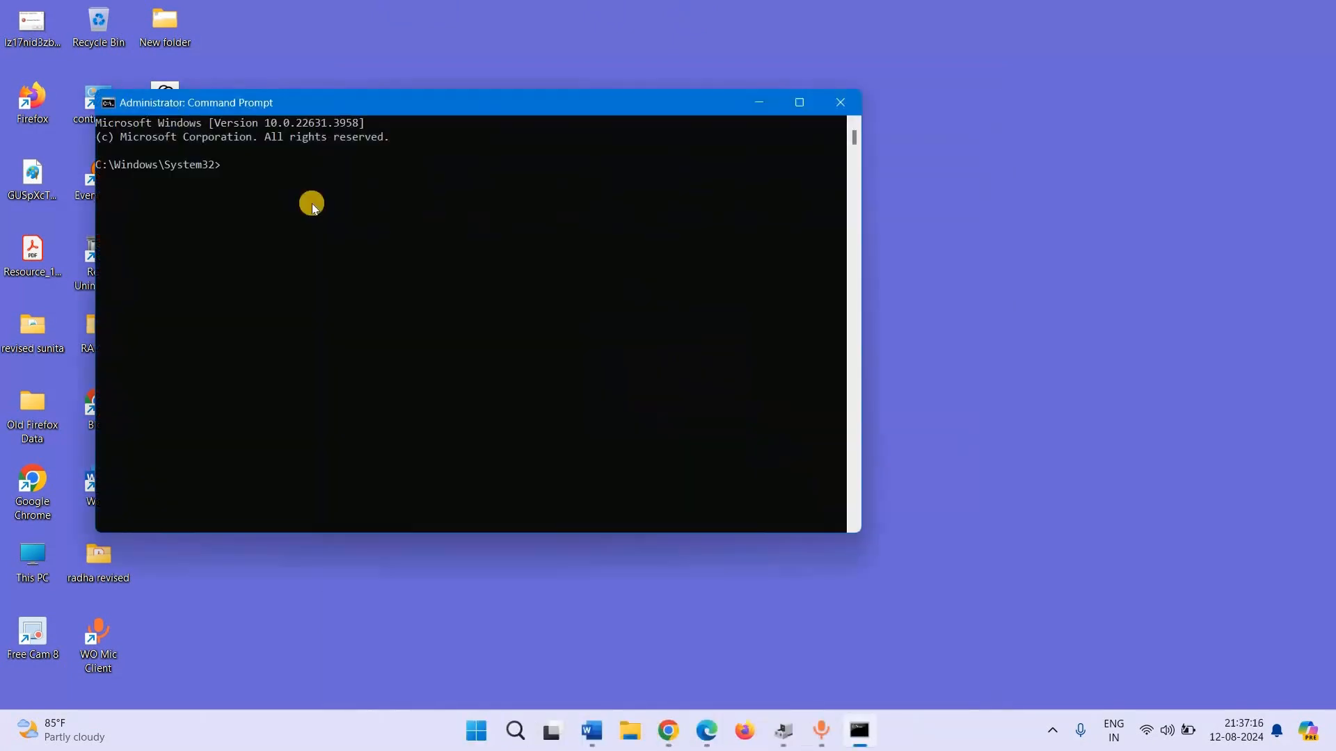
Step: Run the sfc /scannow system file scan in the admin Command Prompt
text(sfc)
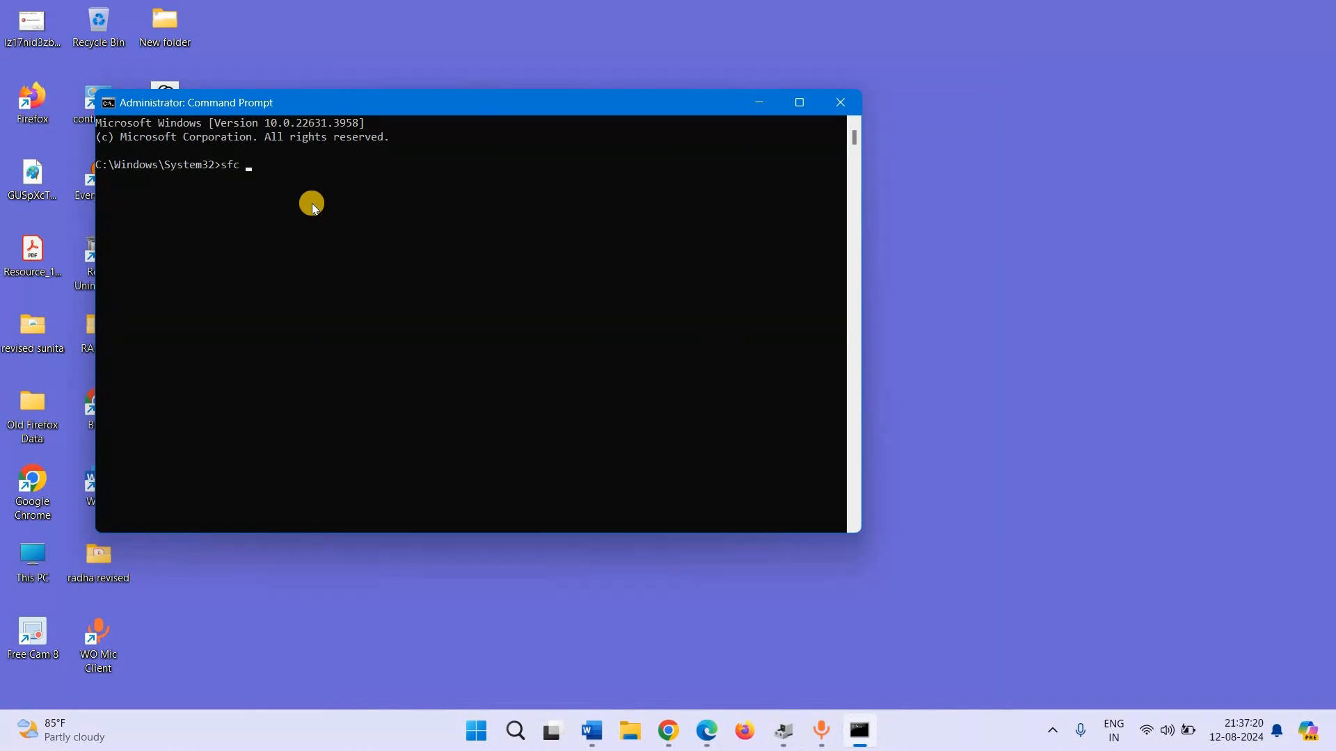
text(/scannow)
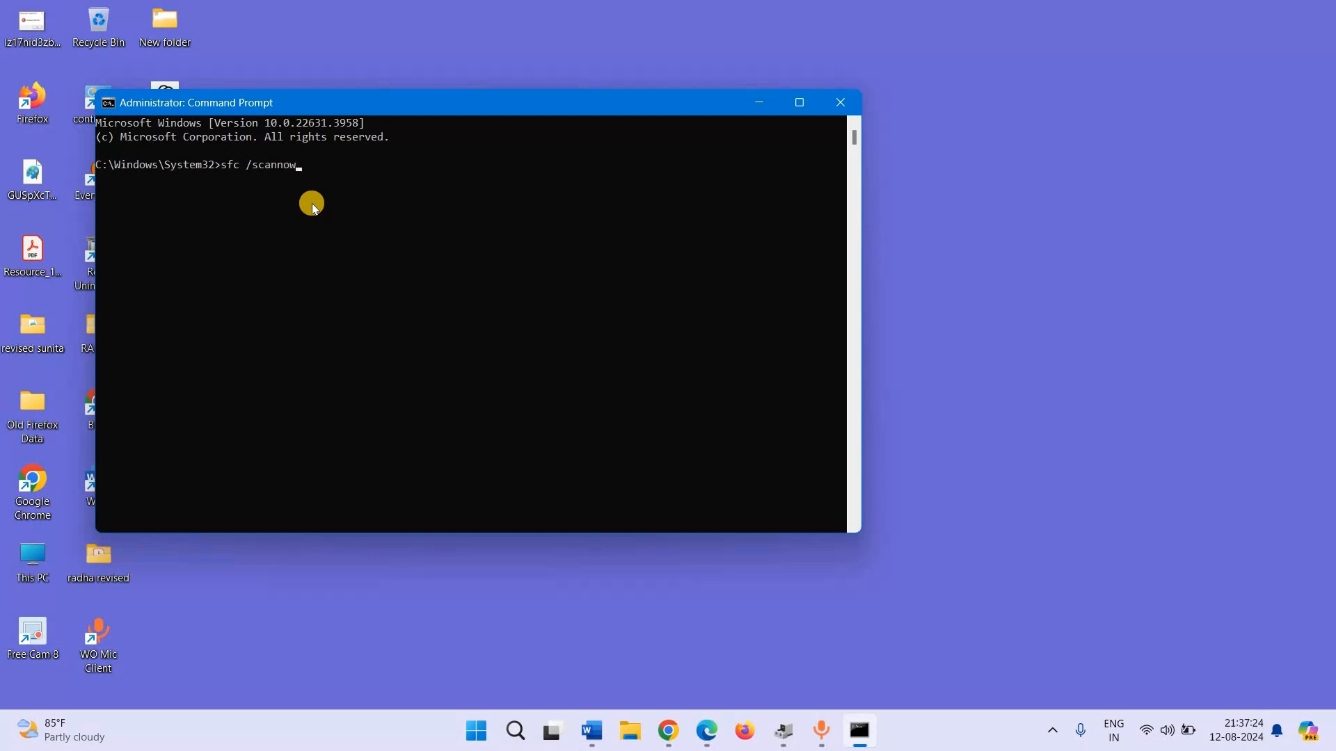
key(Enter)
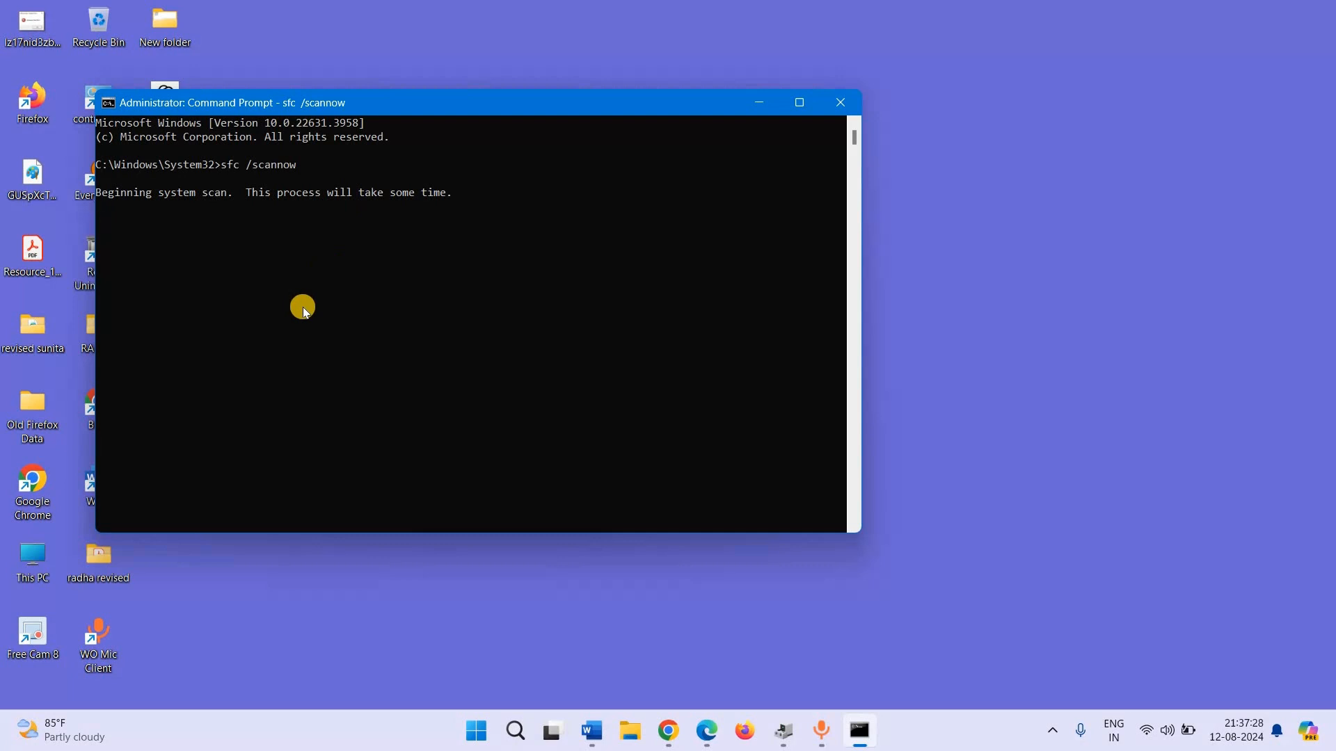
mouse_move(315, 286)
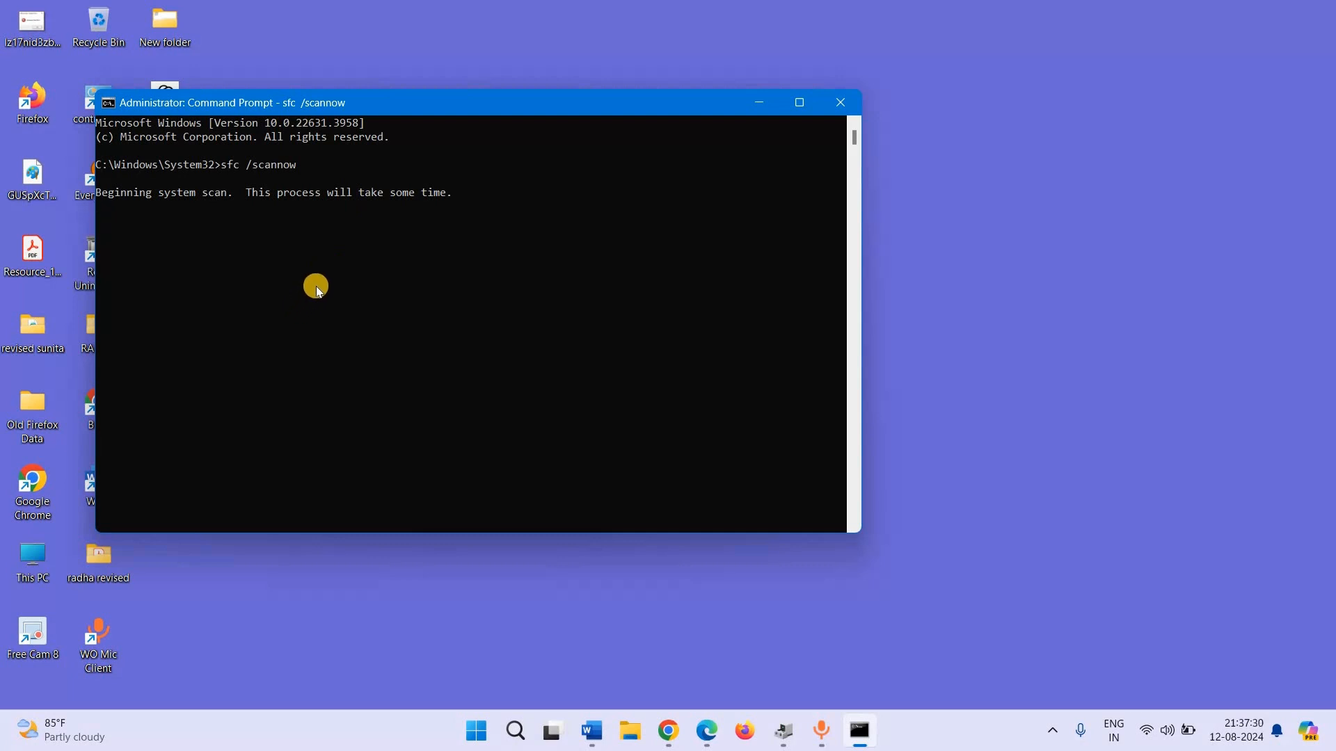
mouse_move(308, 283)
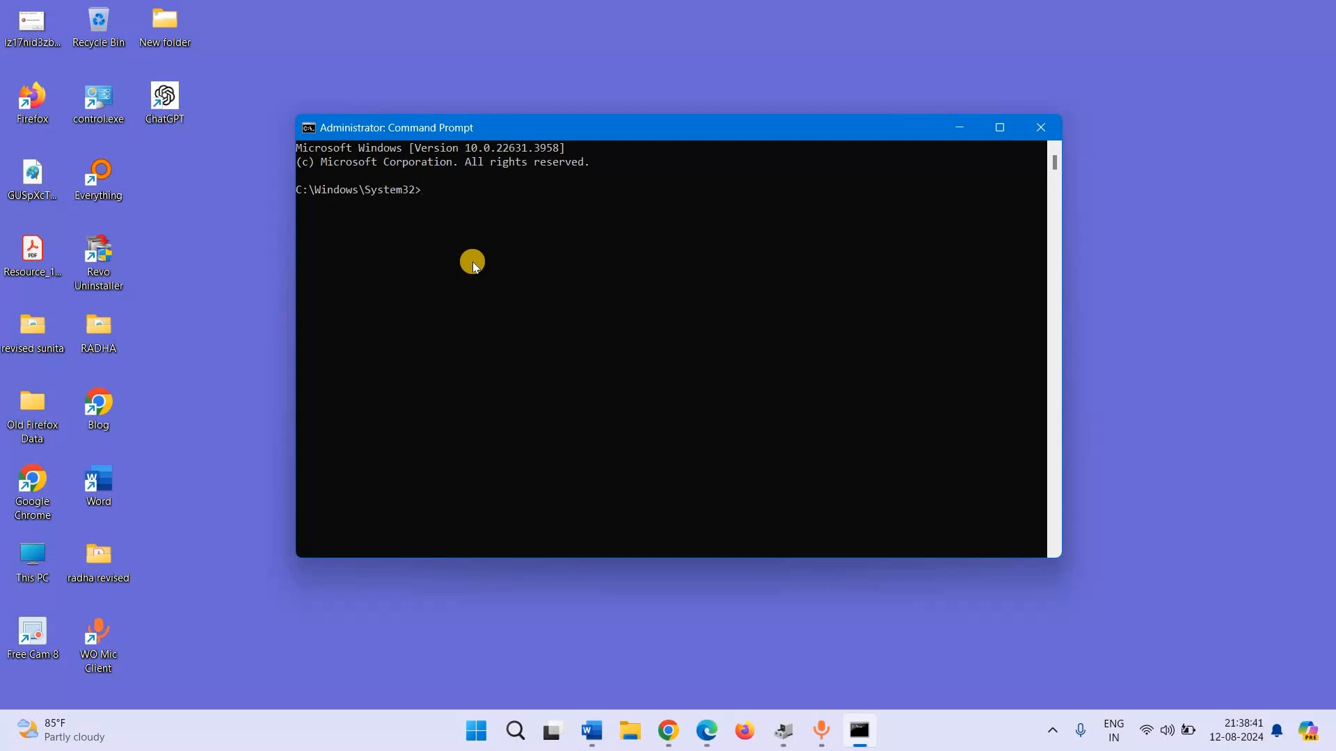
Step: Enter the DISM /Online /Cleanup-image /scanhealth command to scan the Windows image
drag(396, 128, 240, 147)
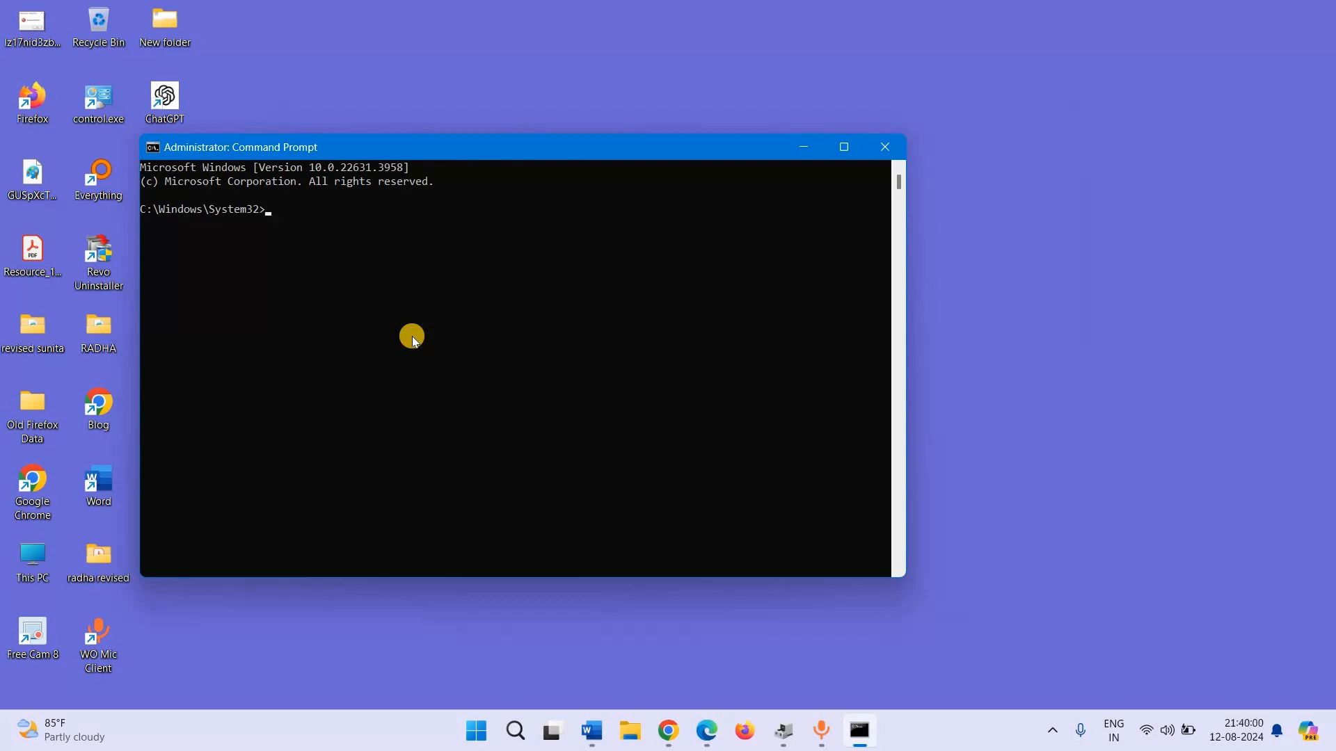
text(dis)
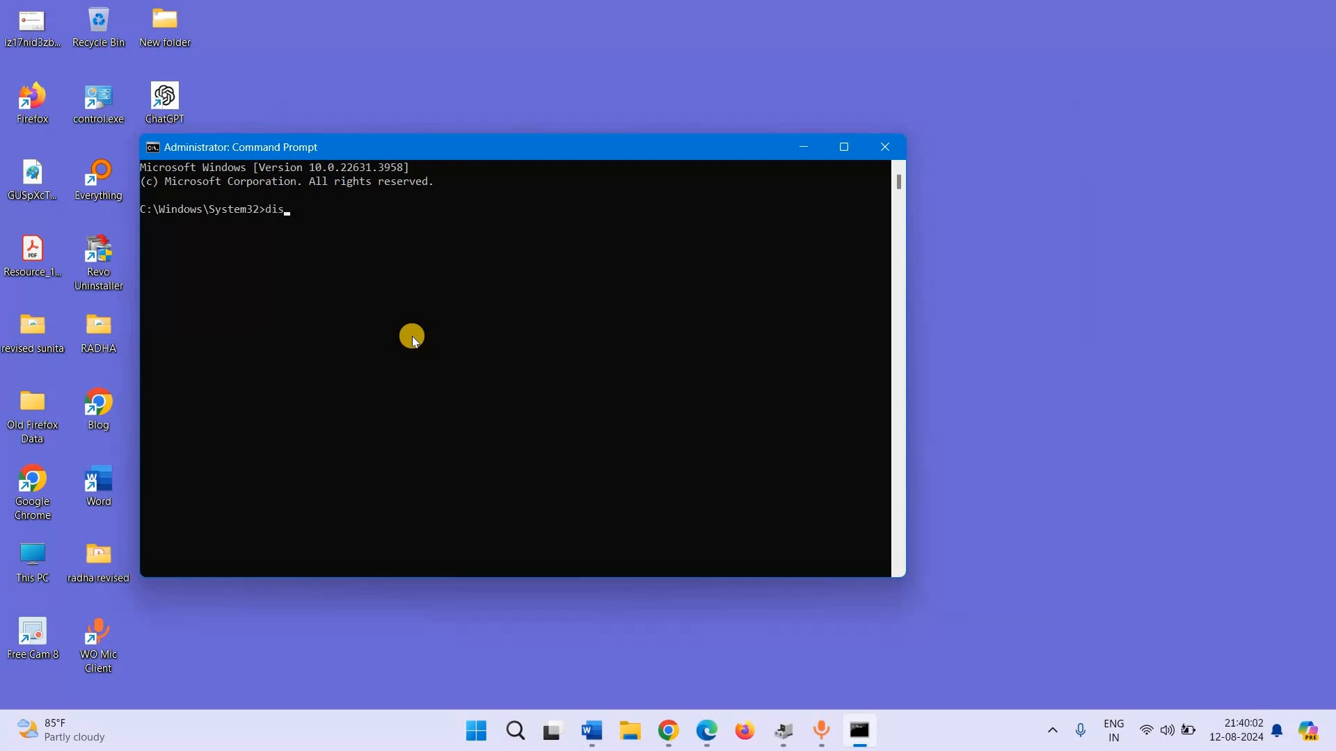
text(m /)
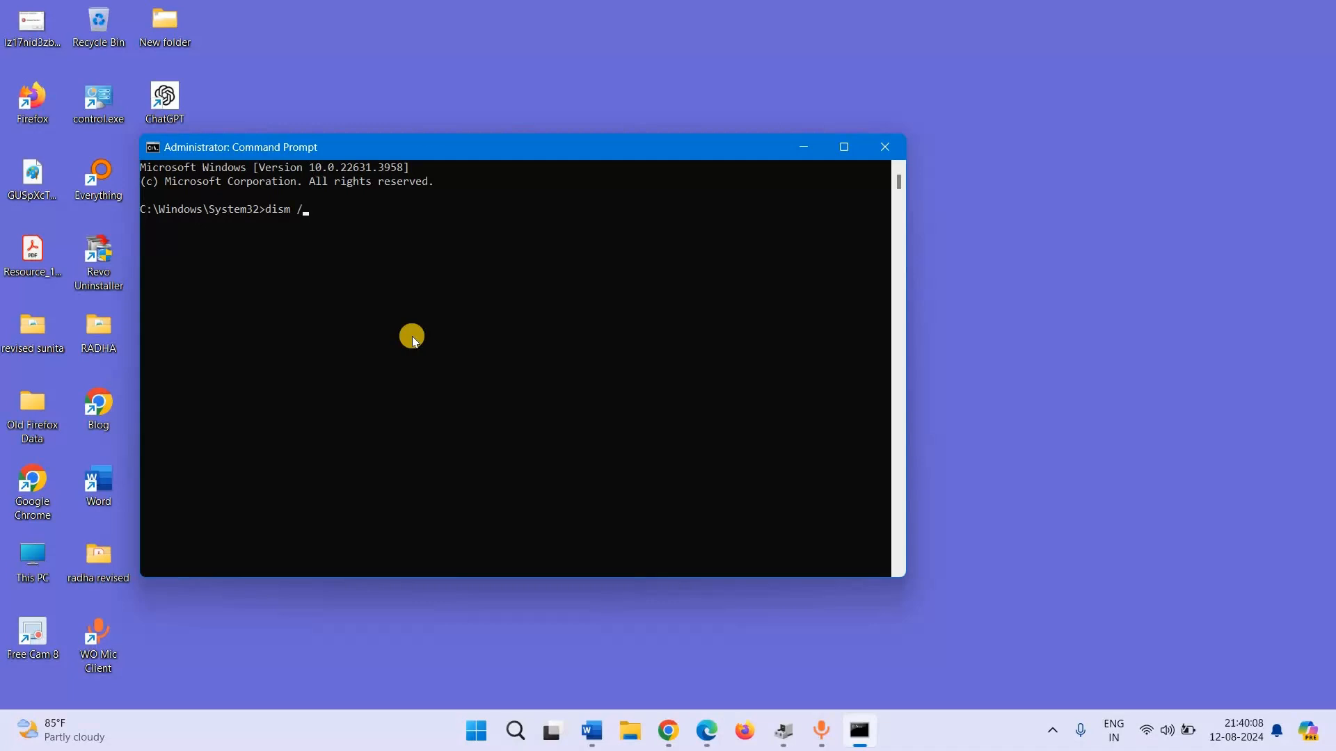
text(onl)
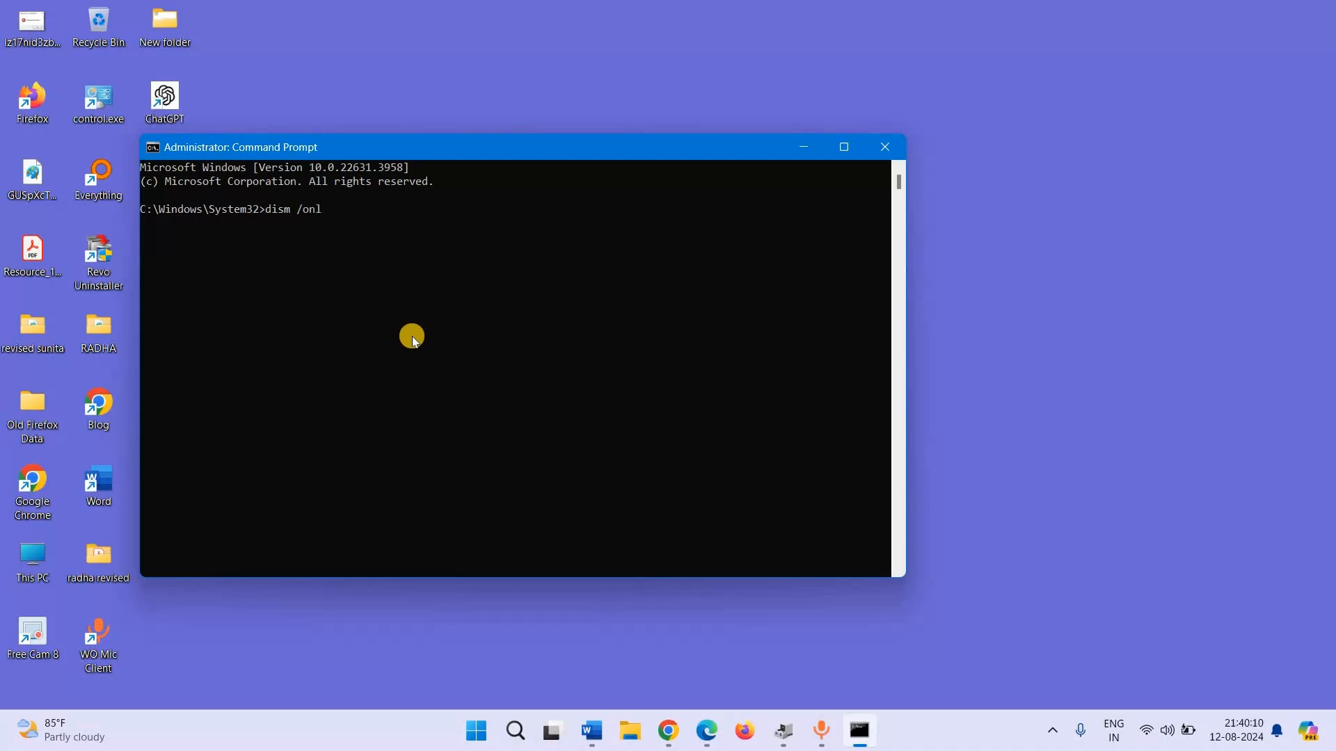
text(ine /cl)
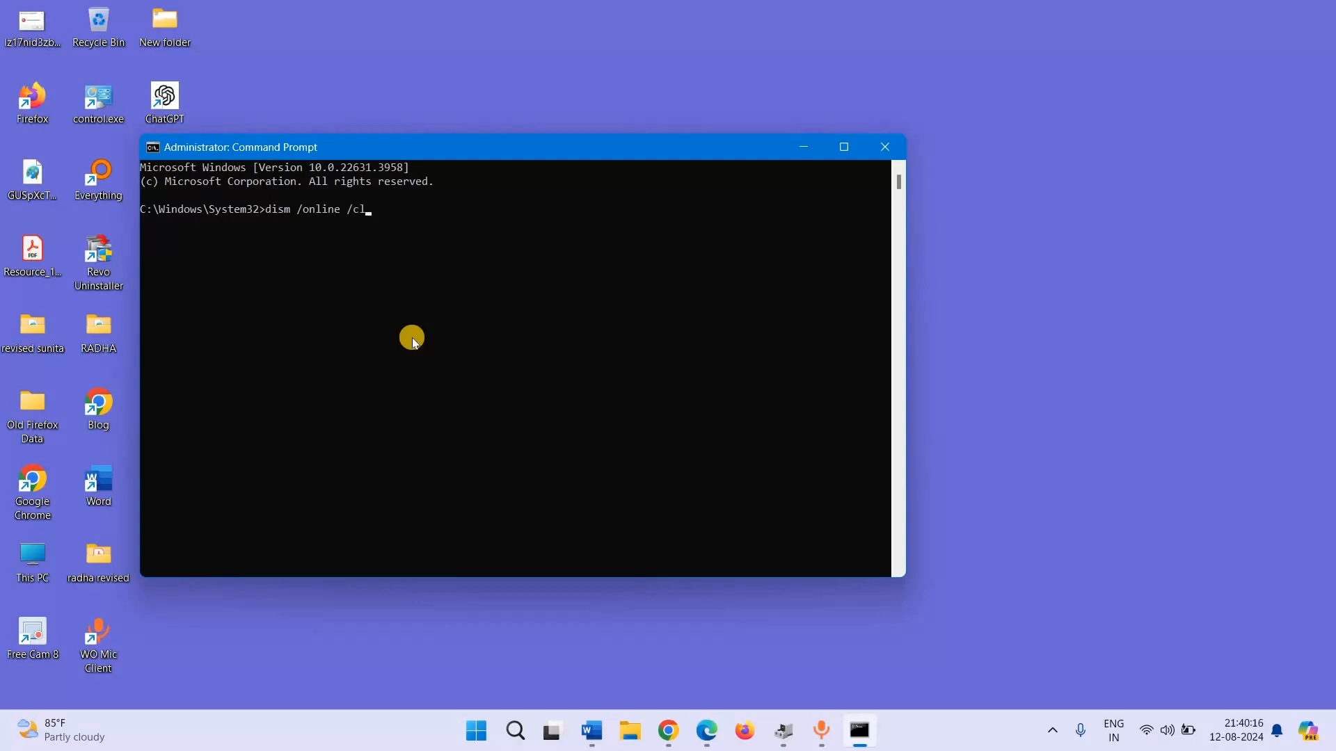
text(eanu)
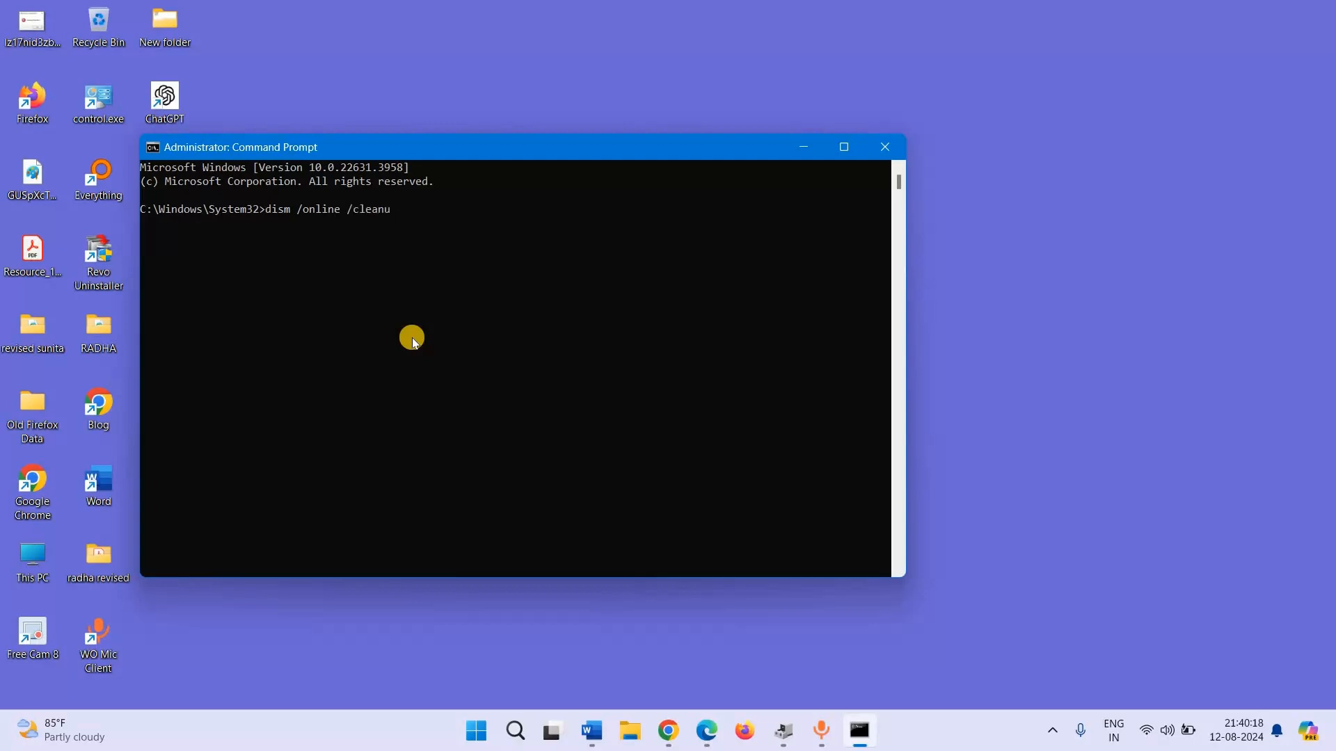
text(p-ima)
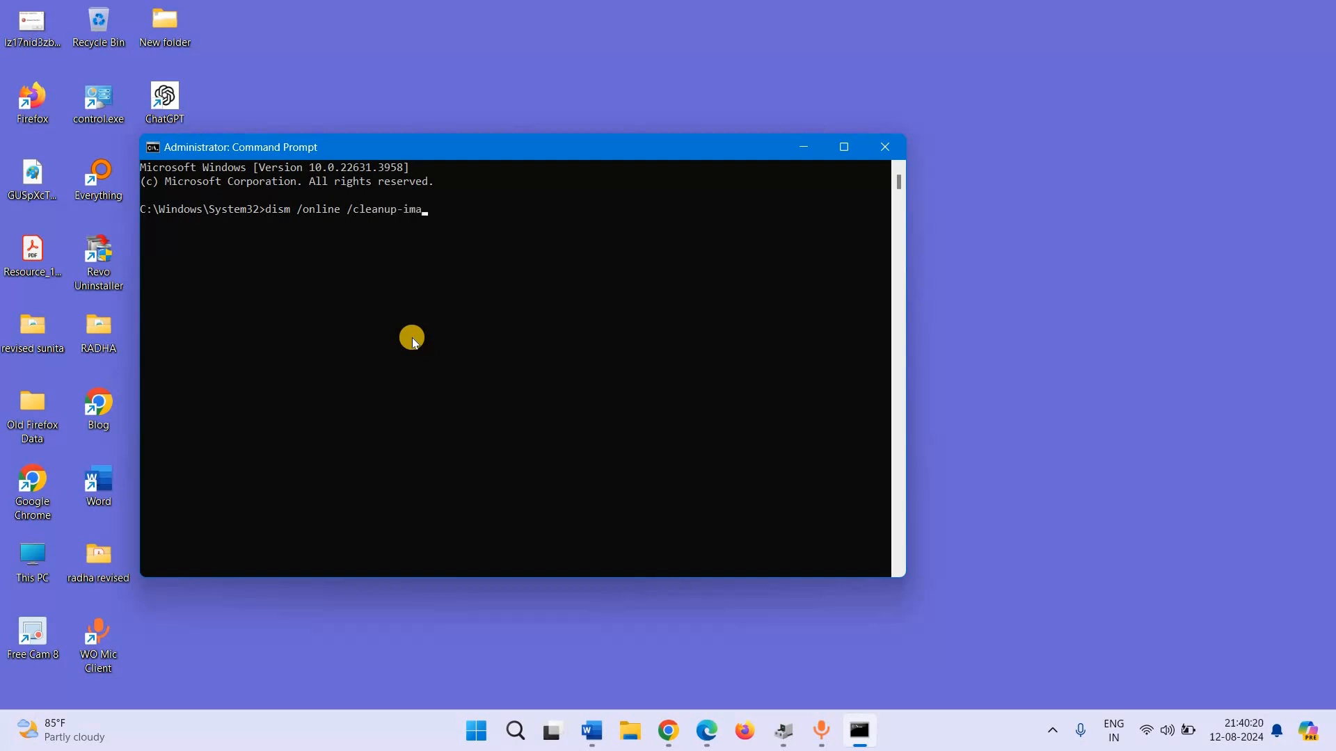
text(ge)
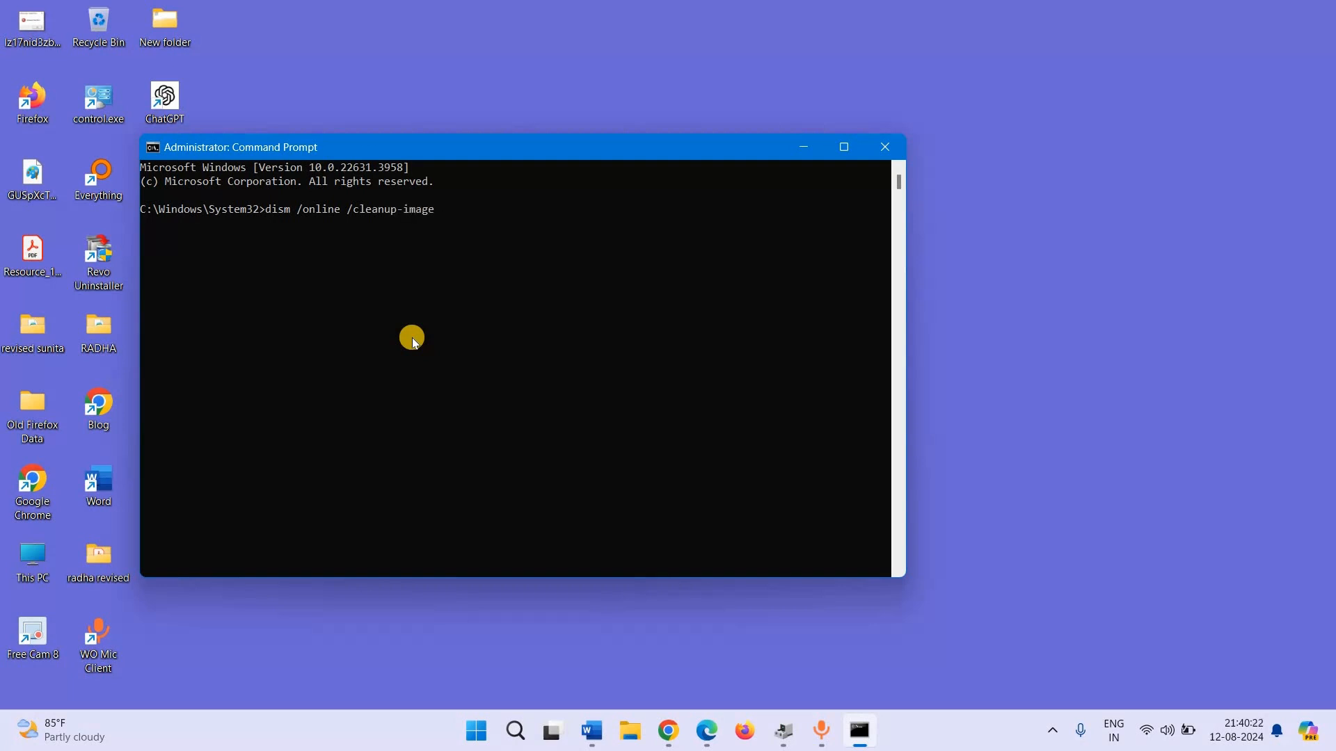
text(/)
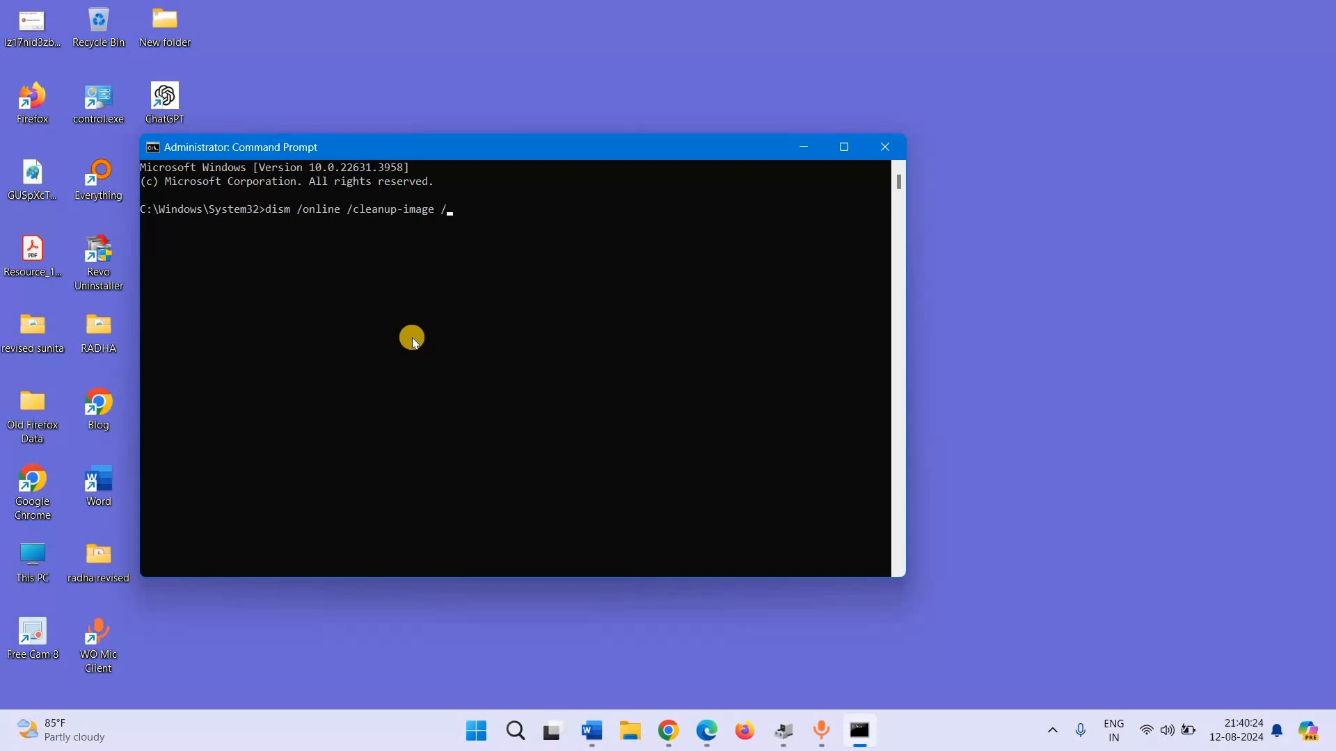
text(sca)
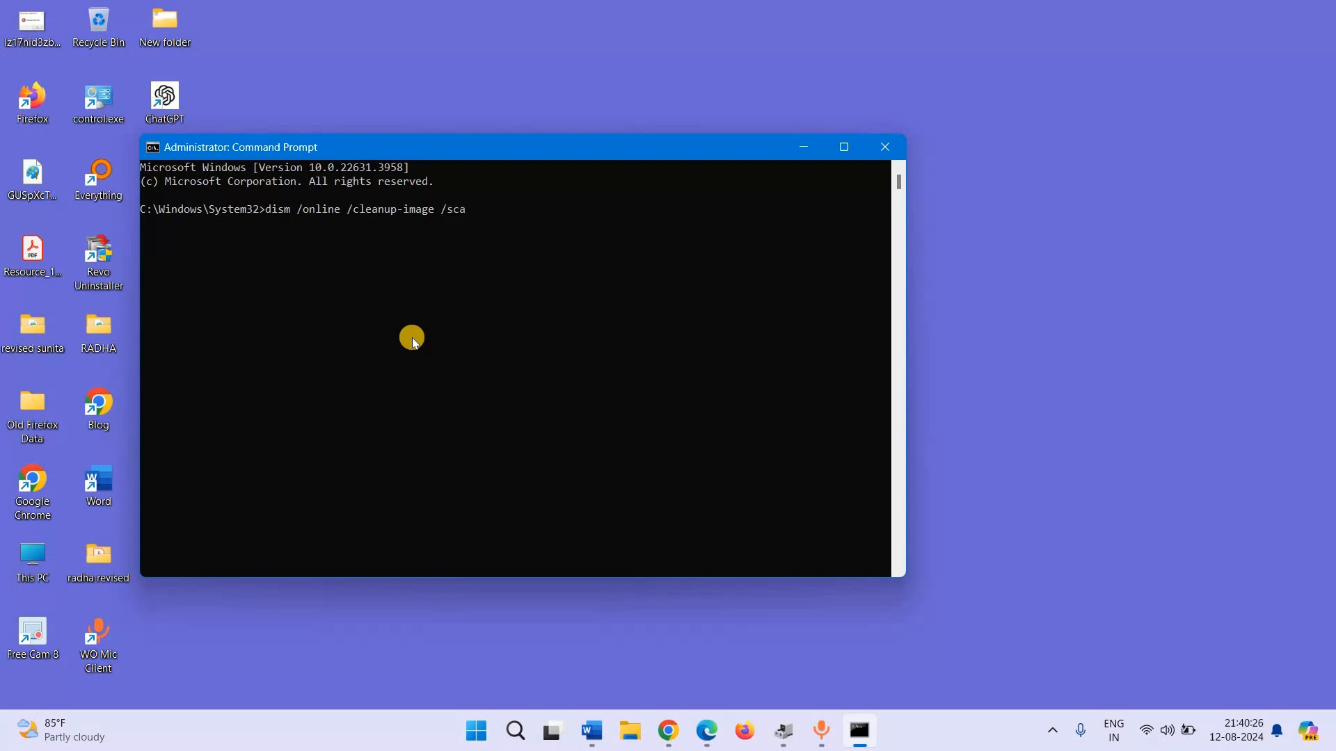
text(nhea)
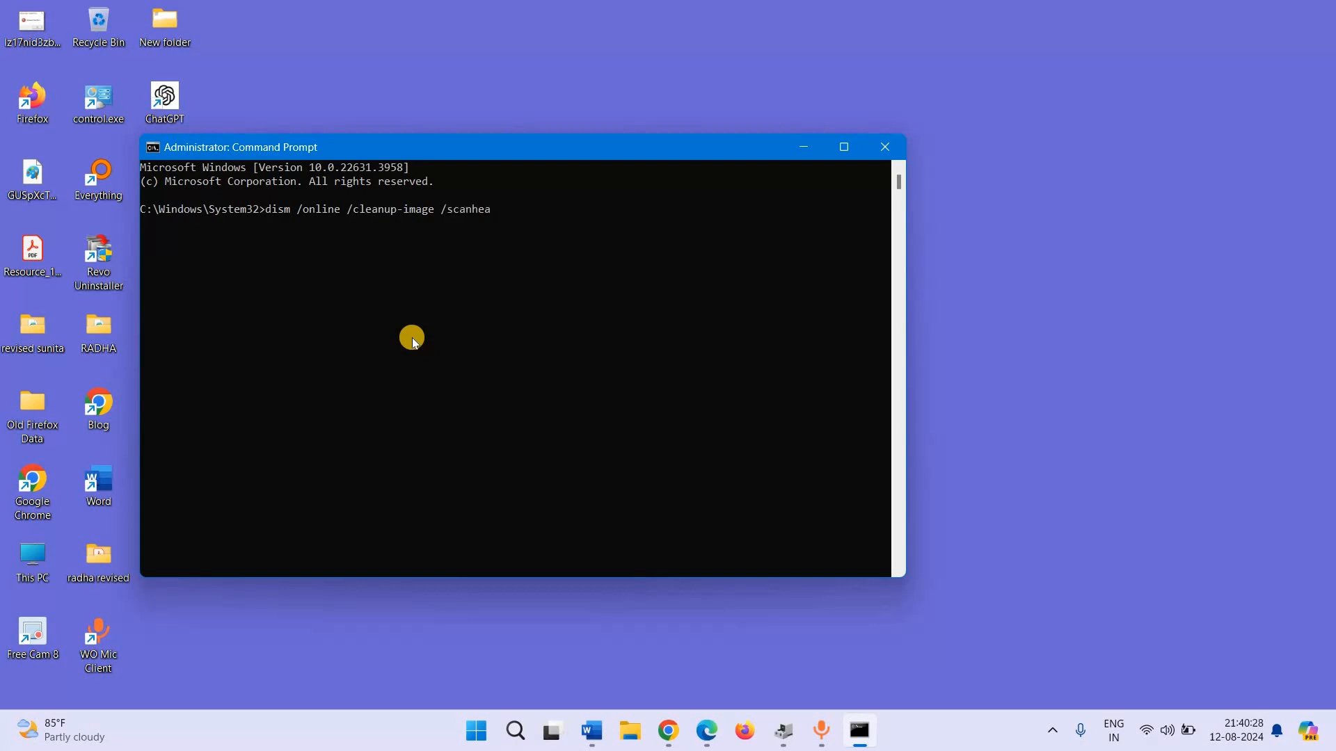
text(lth)
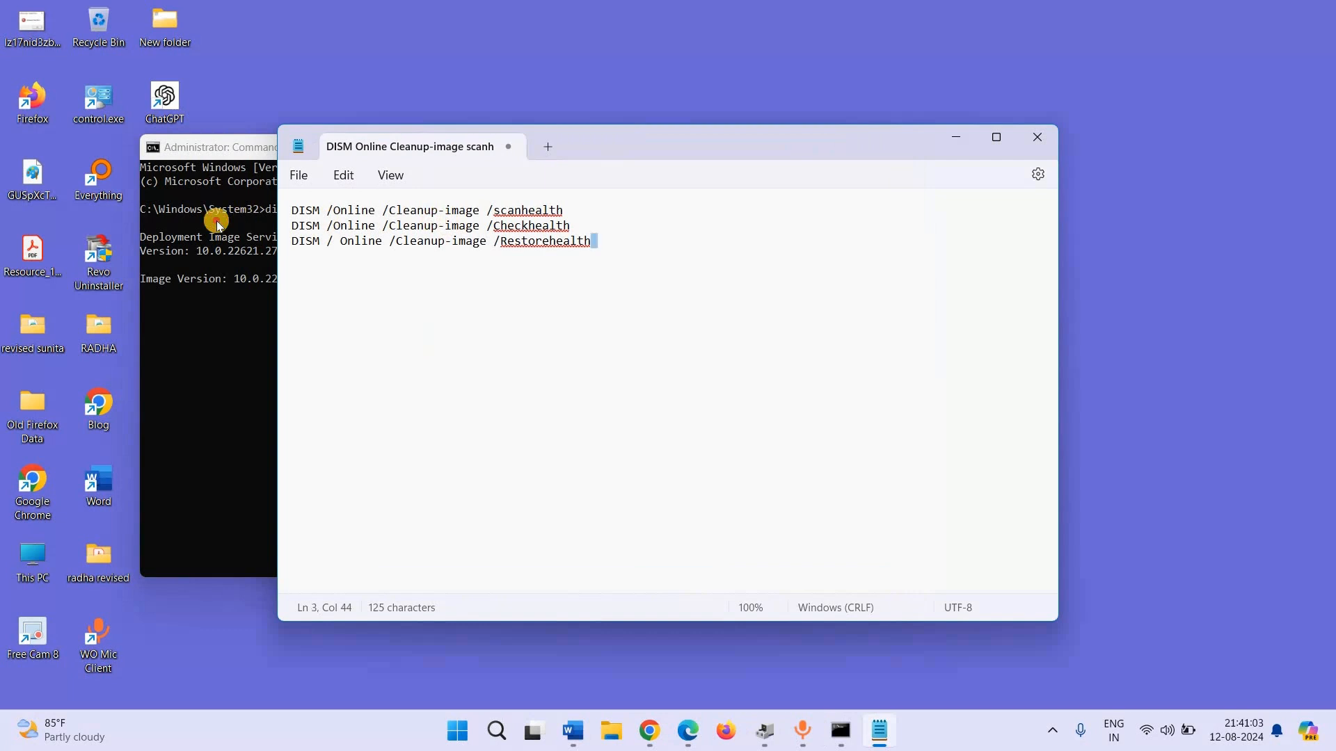
drag(290, 225, 592, 240)
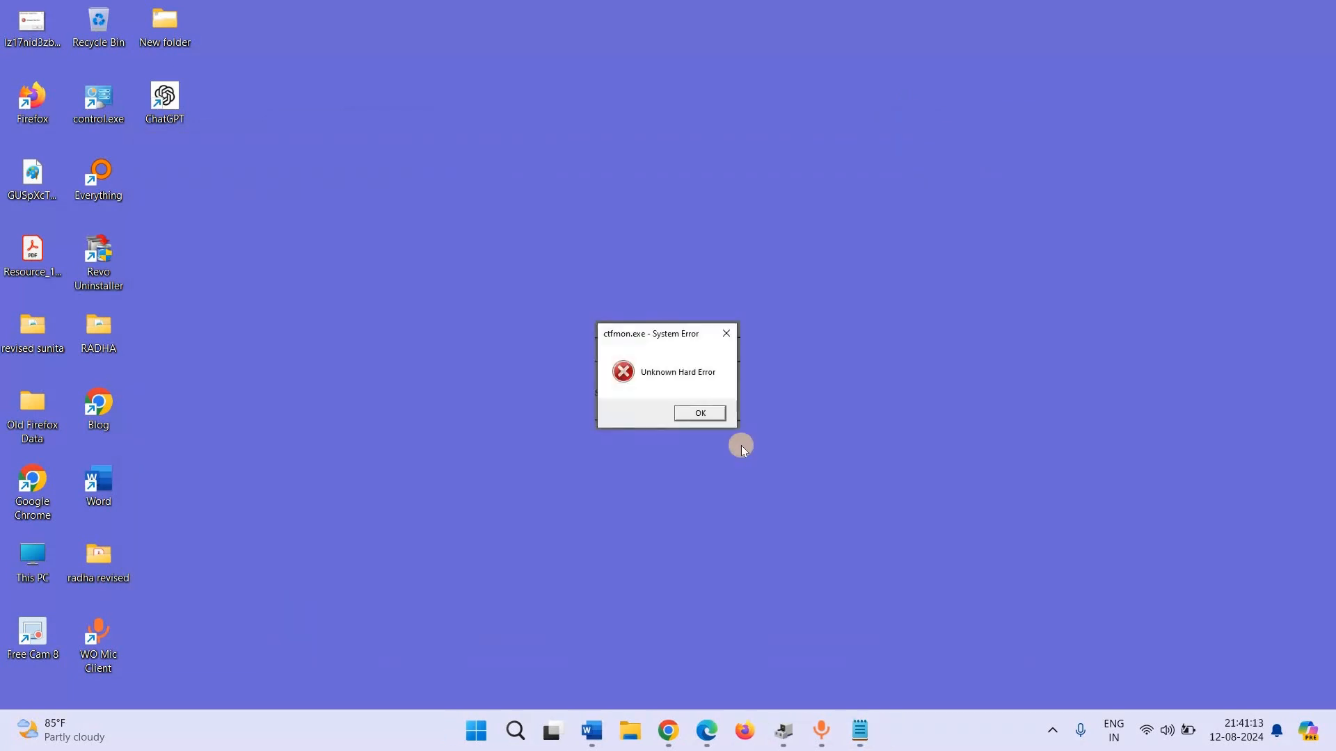
mouse_move(752, 475)
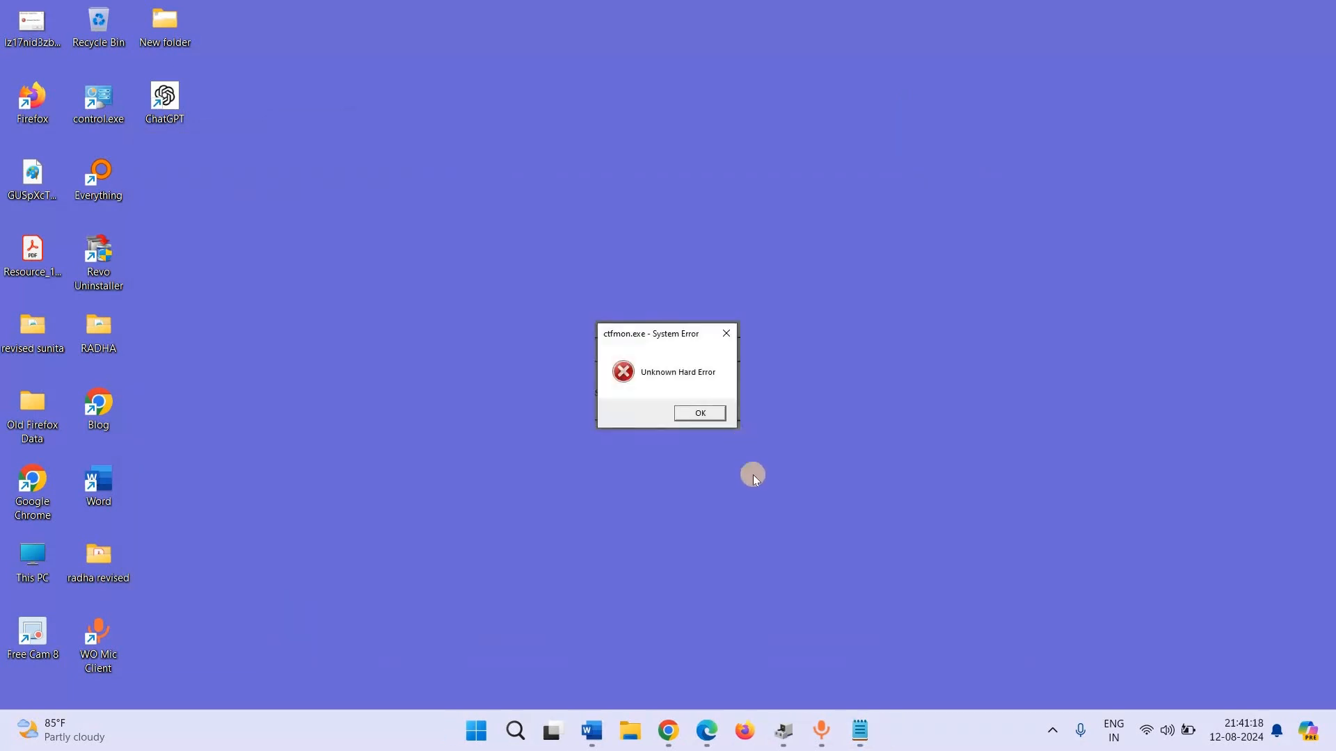